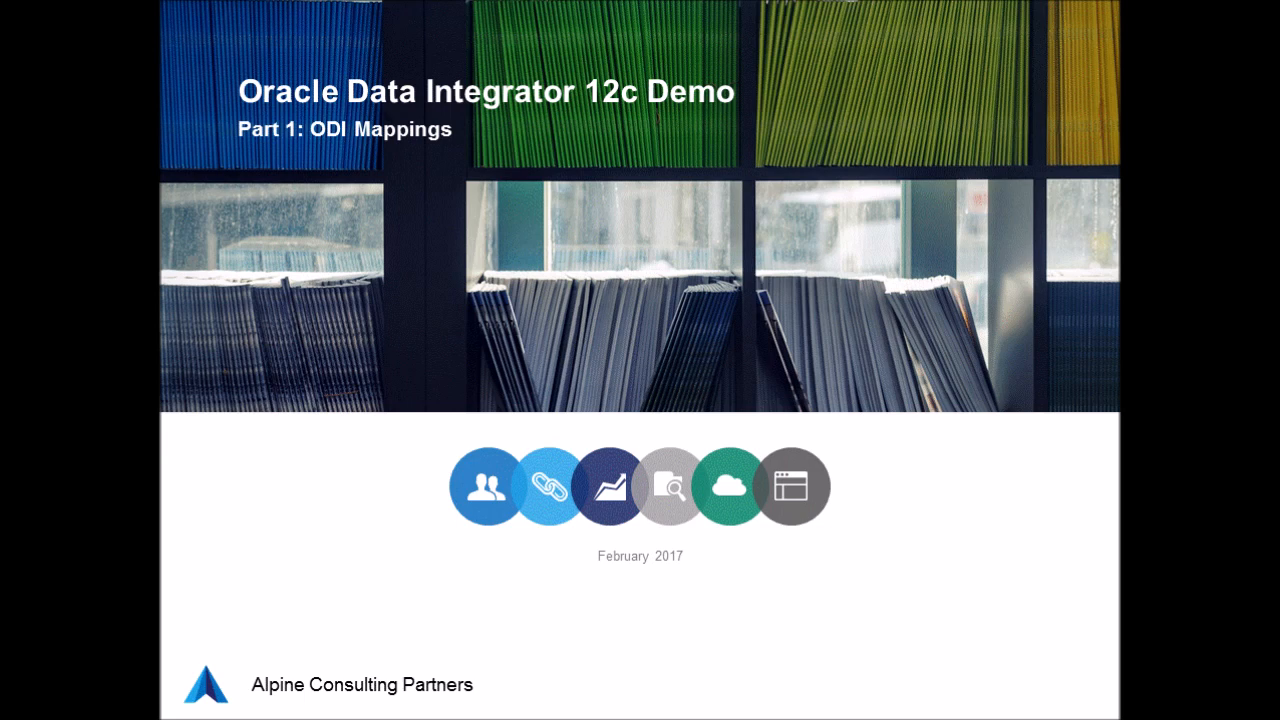
# Review the contents of the Inventory and Sales flat files, then close the ODI_Filestore window.
pyautogui.press('right')
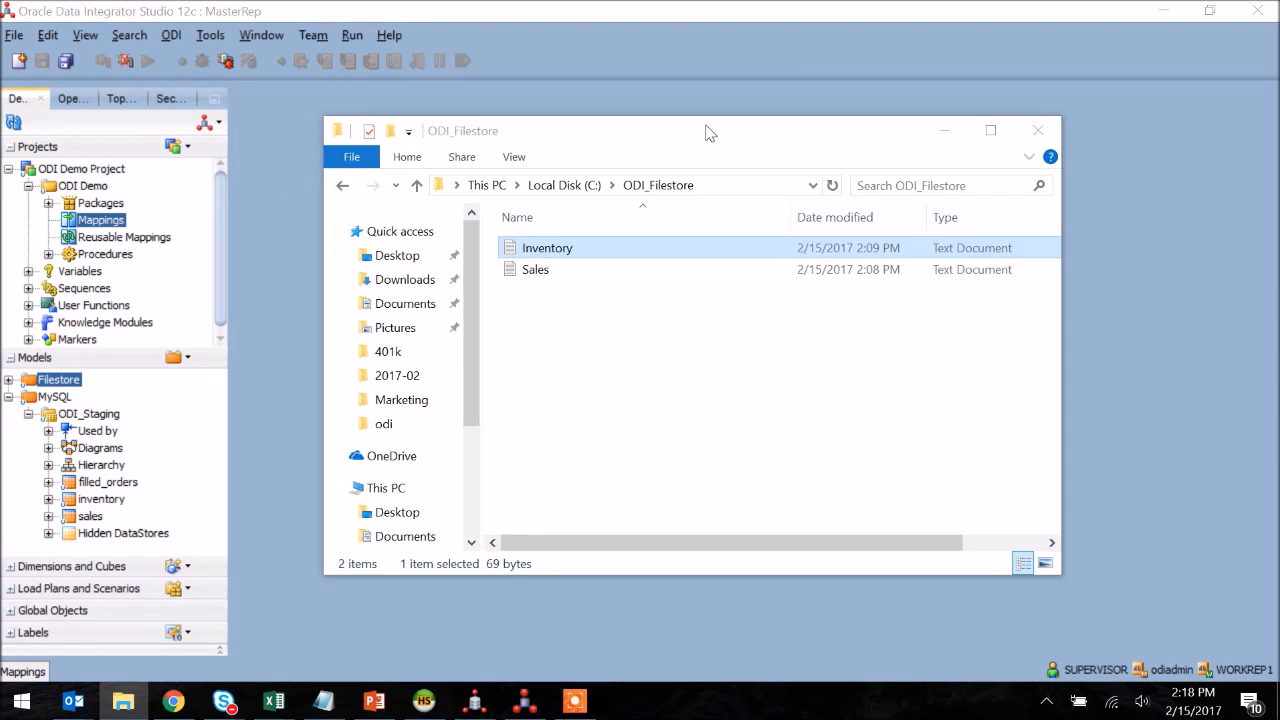
pyautogui.moveTo(714, 312)
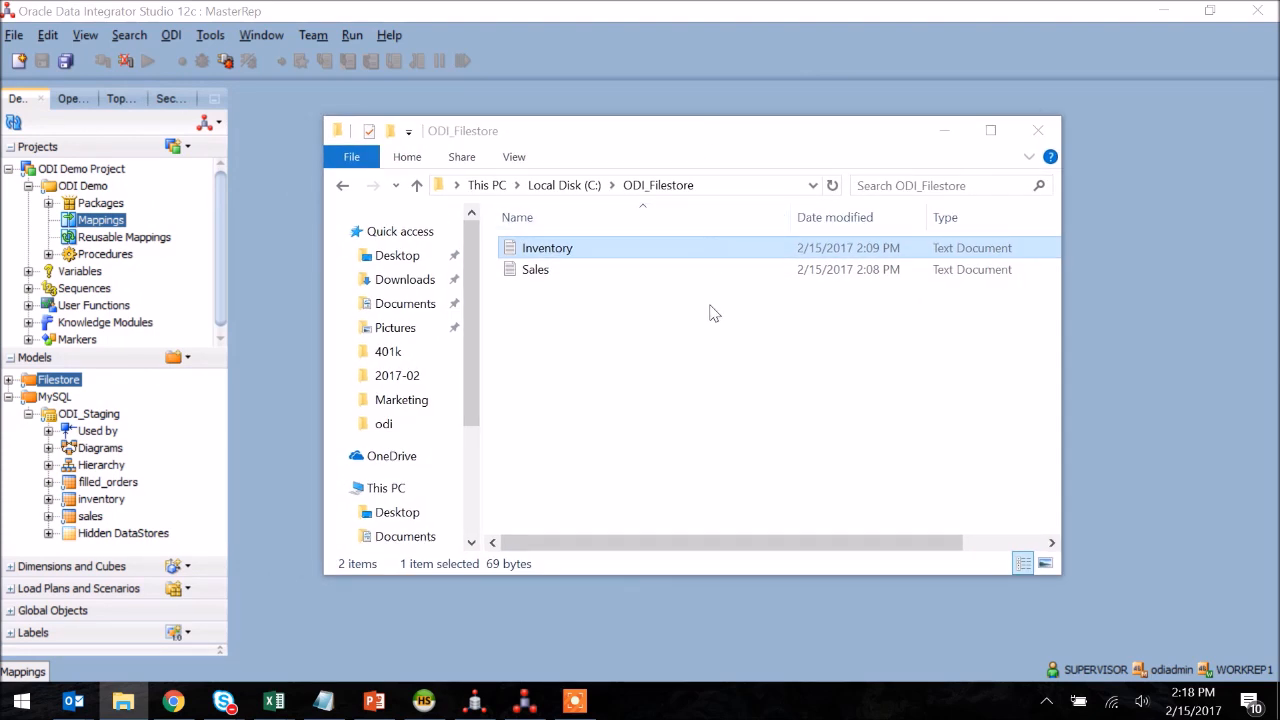
pyautogui.moveTo(708, 300)
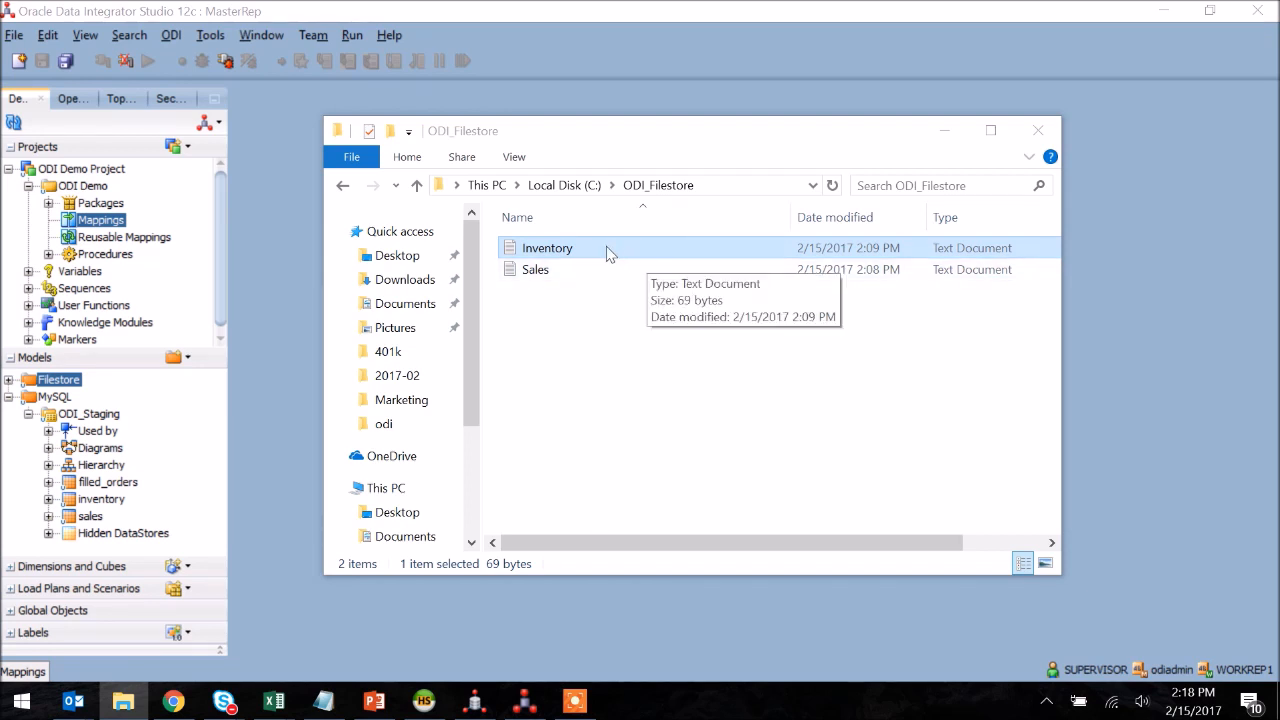
pyautogui.moveTo(628, 250)
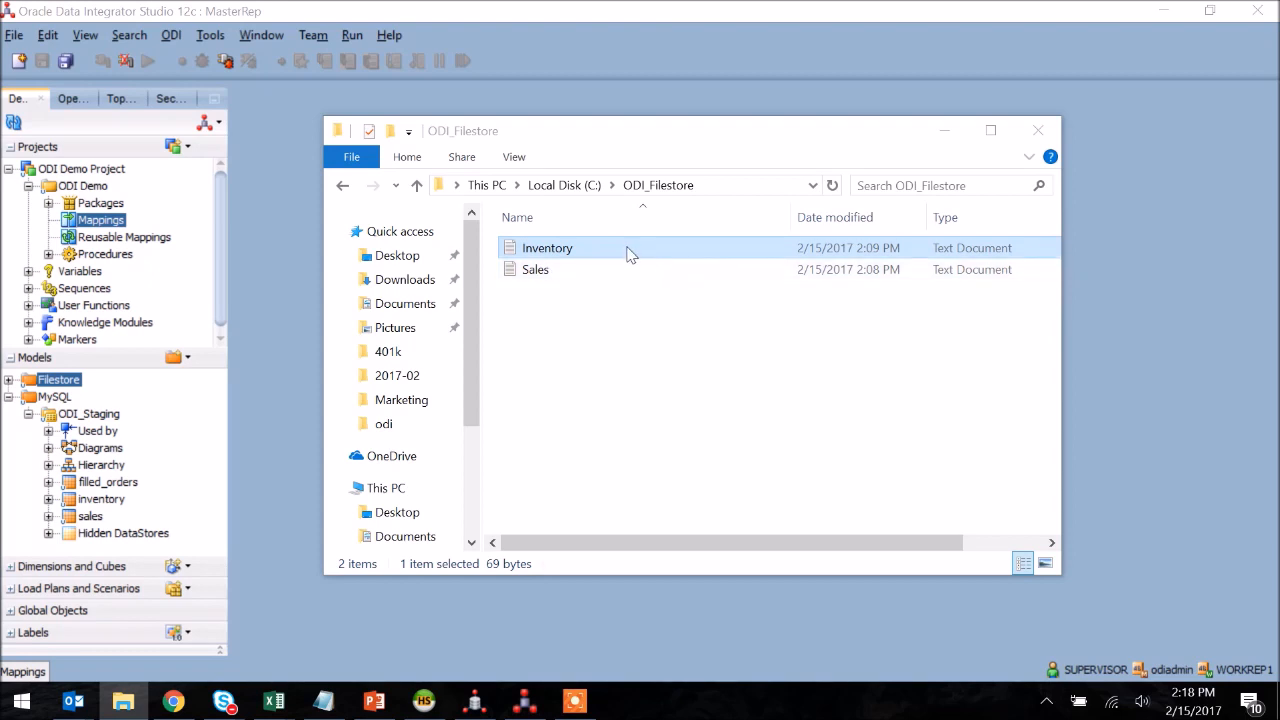
pyautogui.doubleClick(548, 248)
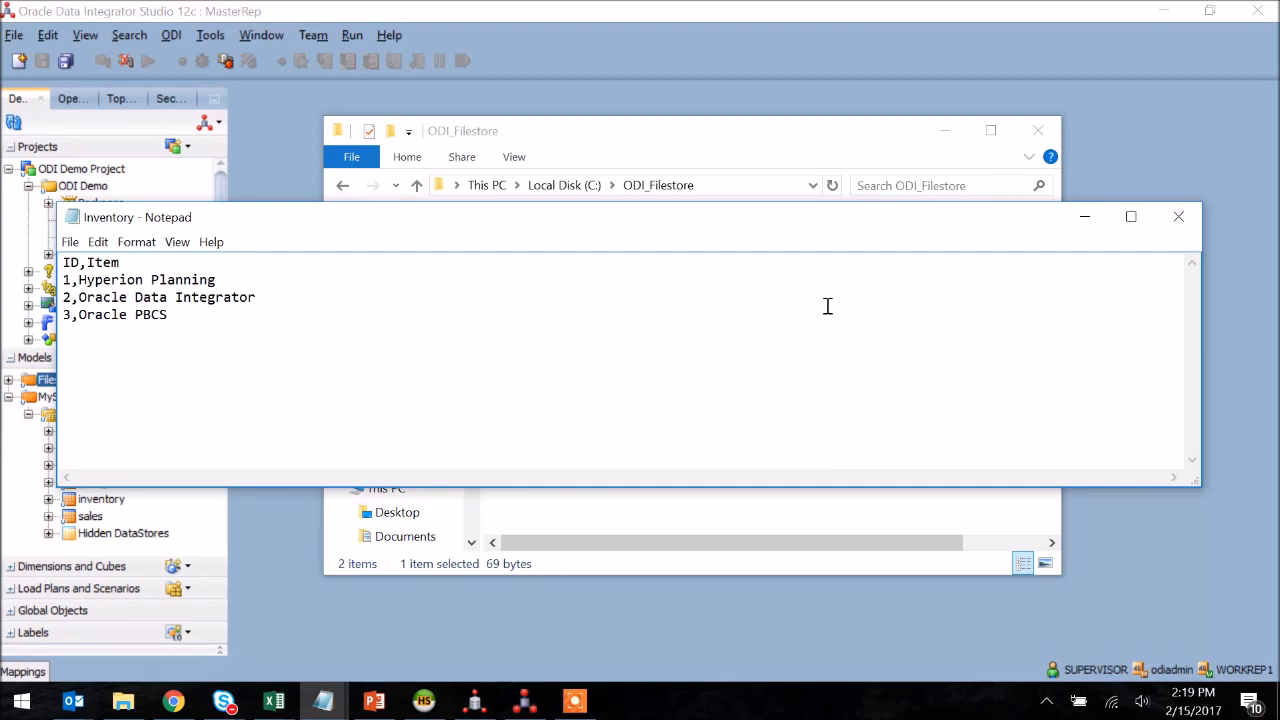
pyautogui.moveTo(276, 280)
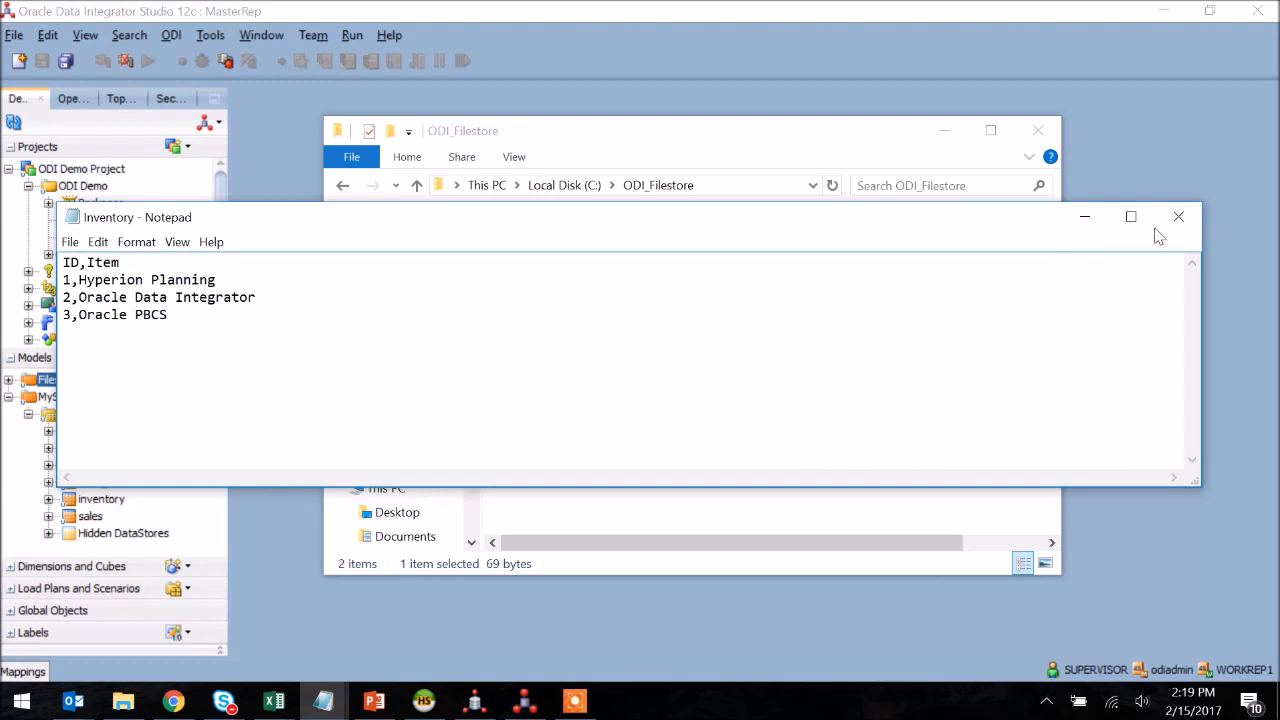
pyautogui.click(1178, 216)
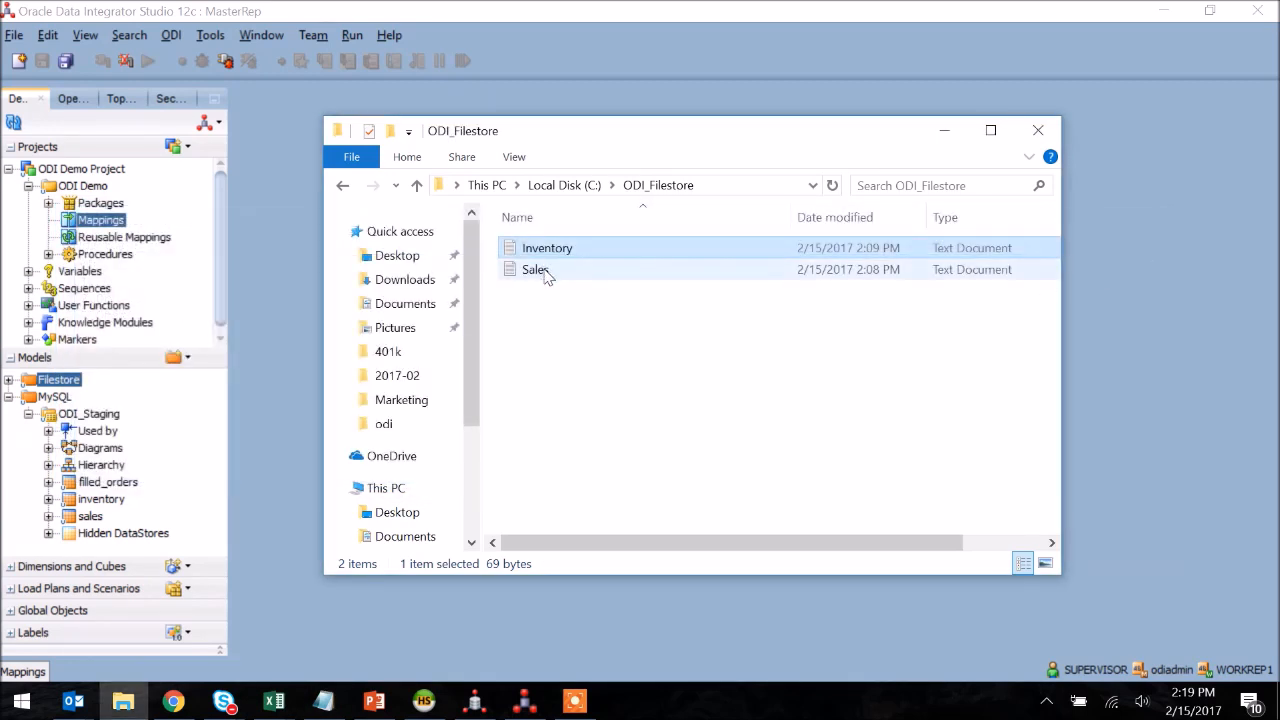
pyautogui.doubleClick(536, 270)
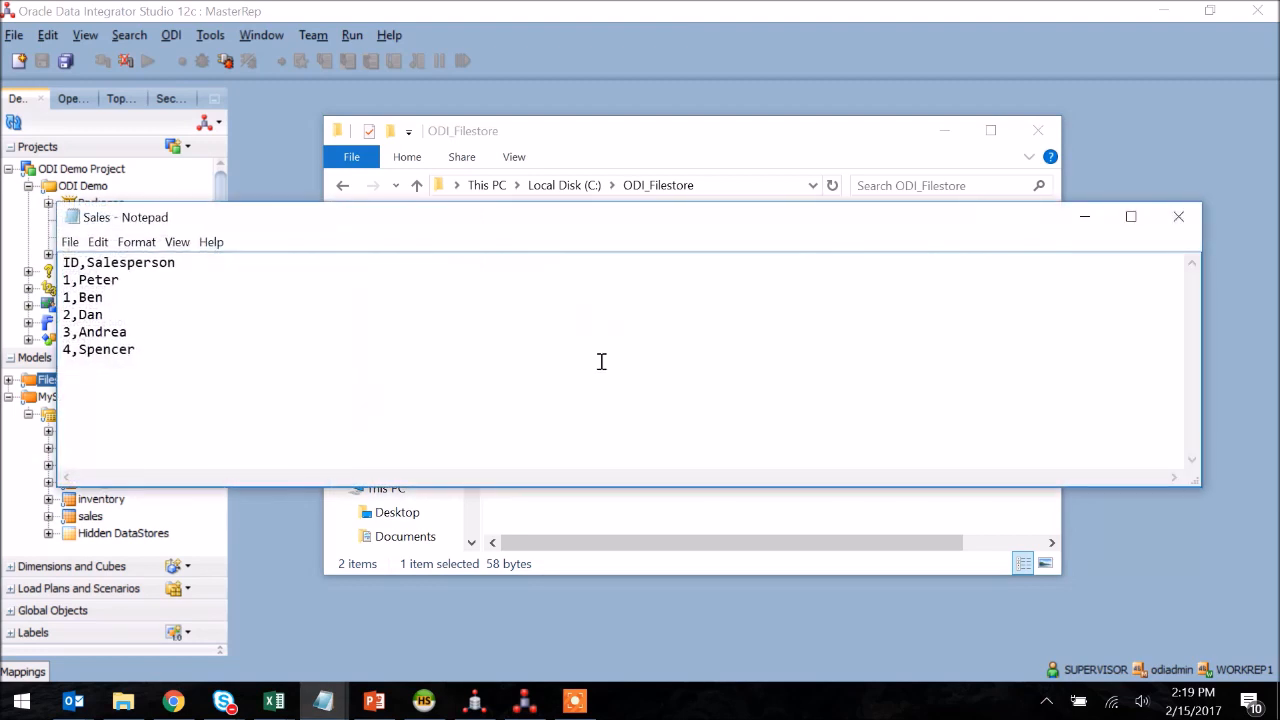
pyautogui.moveTo(624, 352)
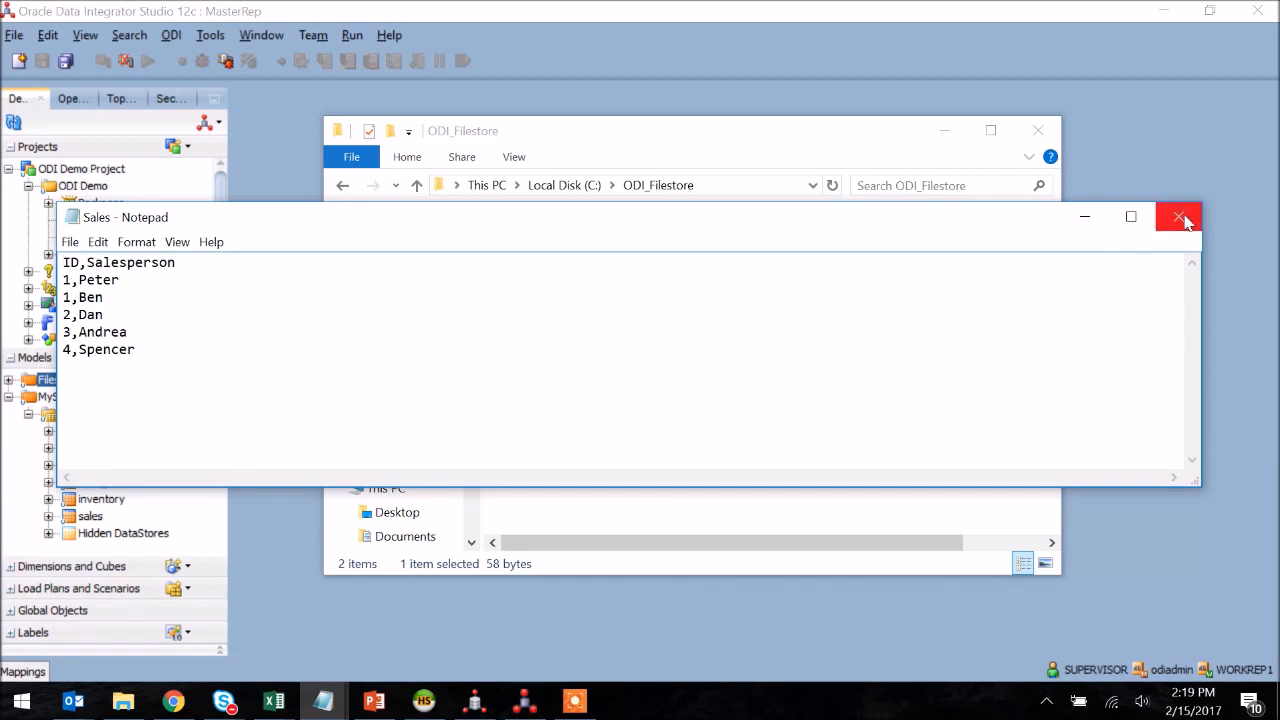
pyautogui.click(1178, 216)
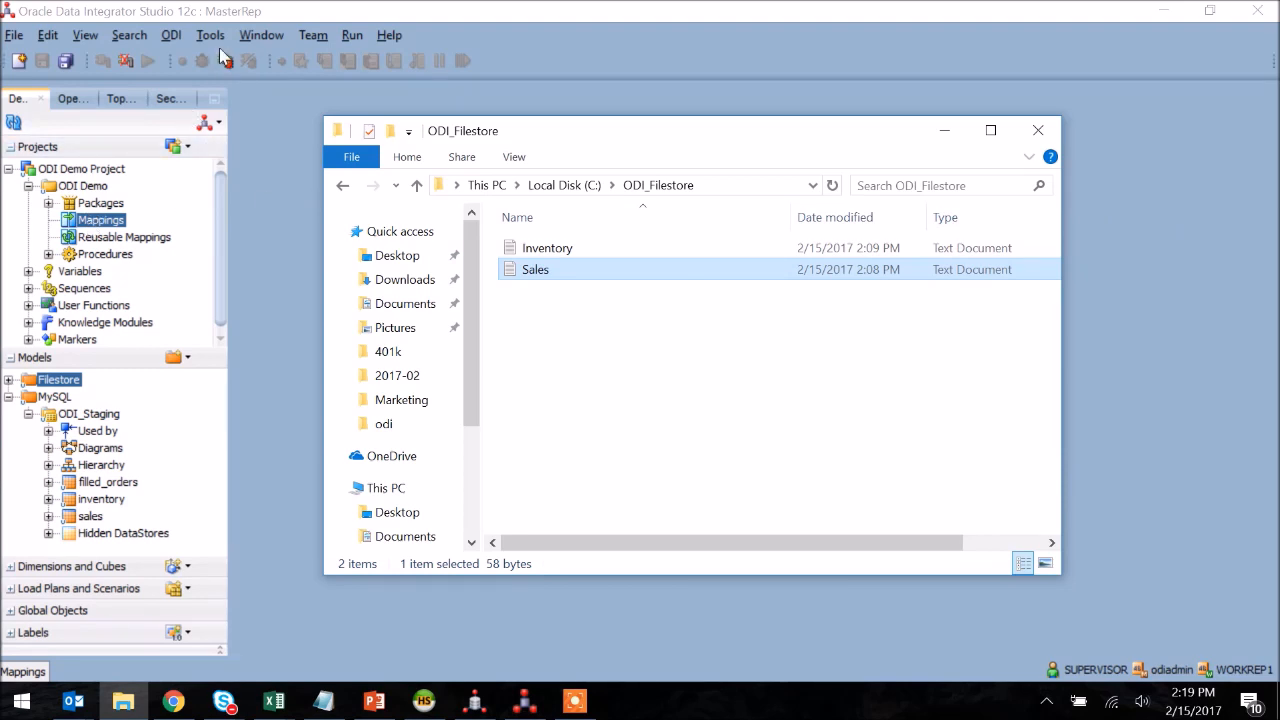
pyautogui.click(1036, 130)
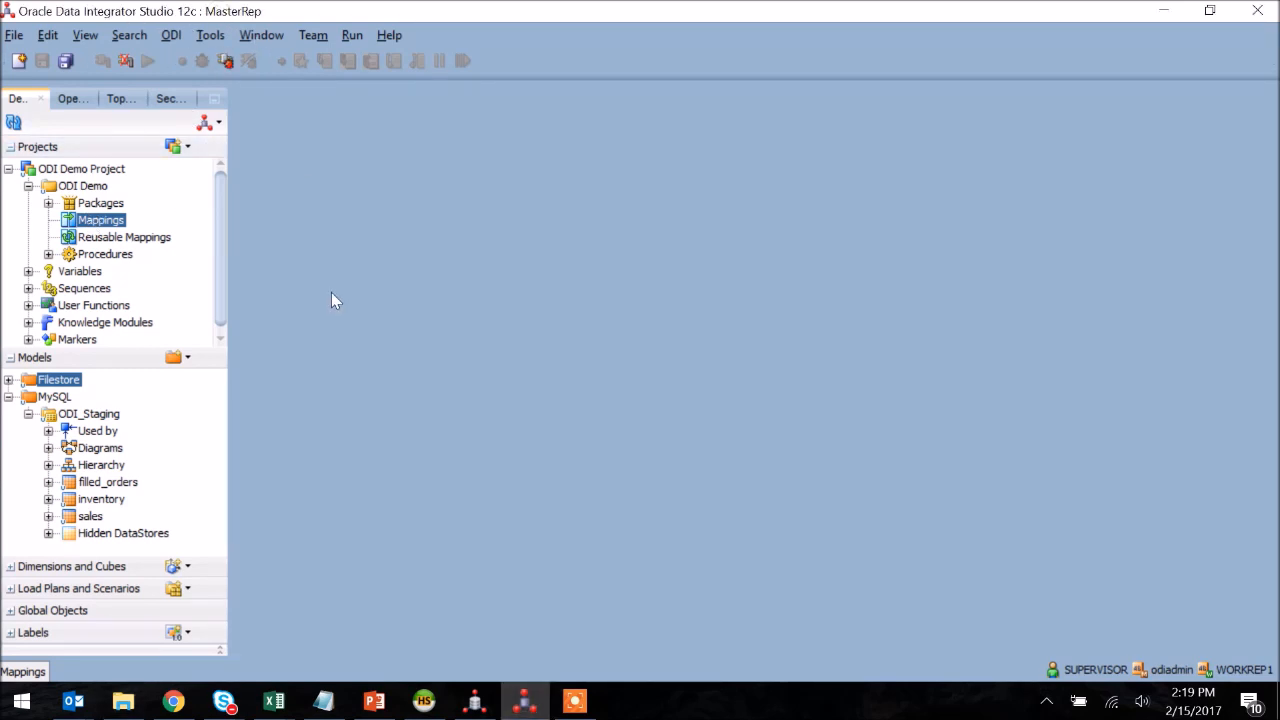
pyautogui.moveTo(296, 278)
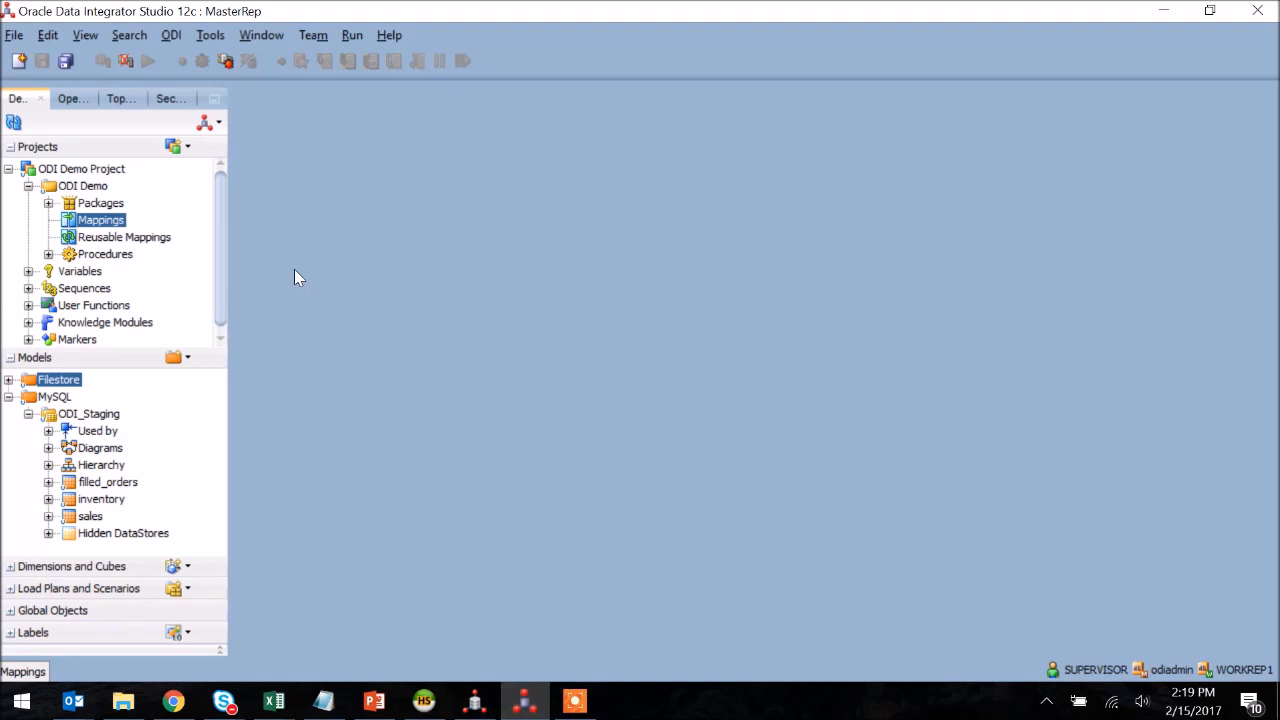
pyautogui.moveTo(120, 236)
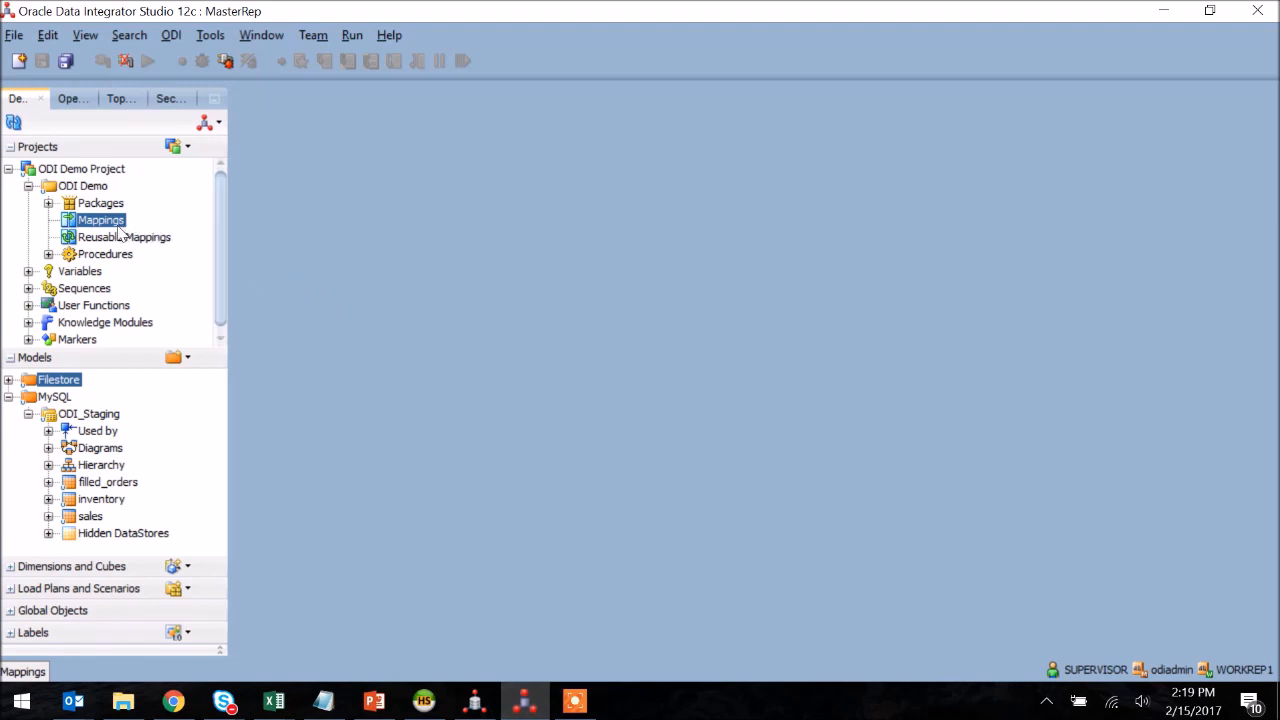
# Create a new mapping named 'Sales from Flat file to MySQL'.
pyautogui.rightClick(100, 218)
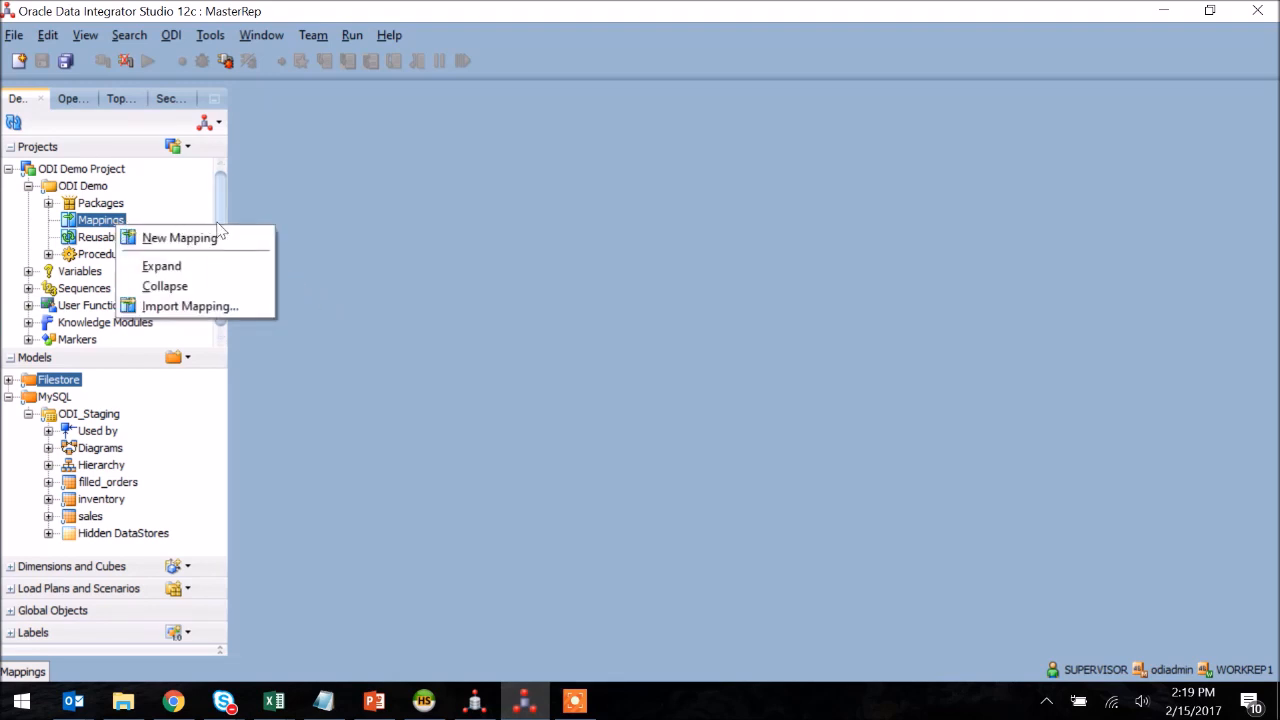
pyautogui.click(180, 236)
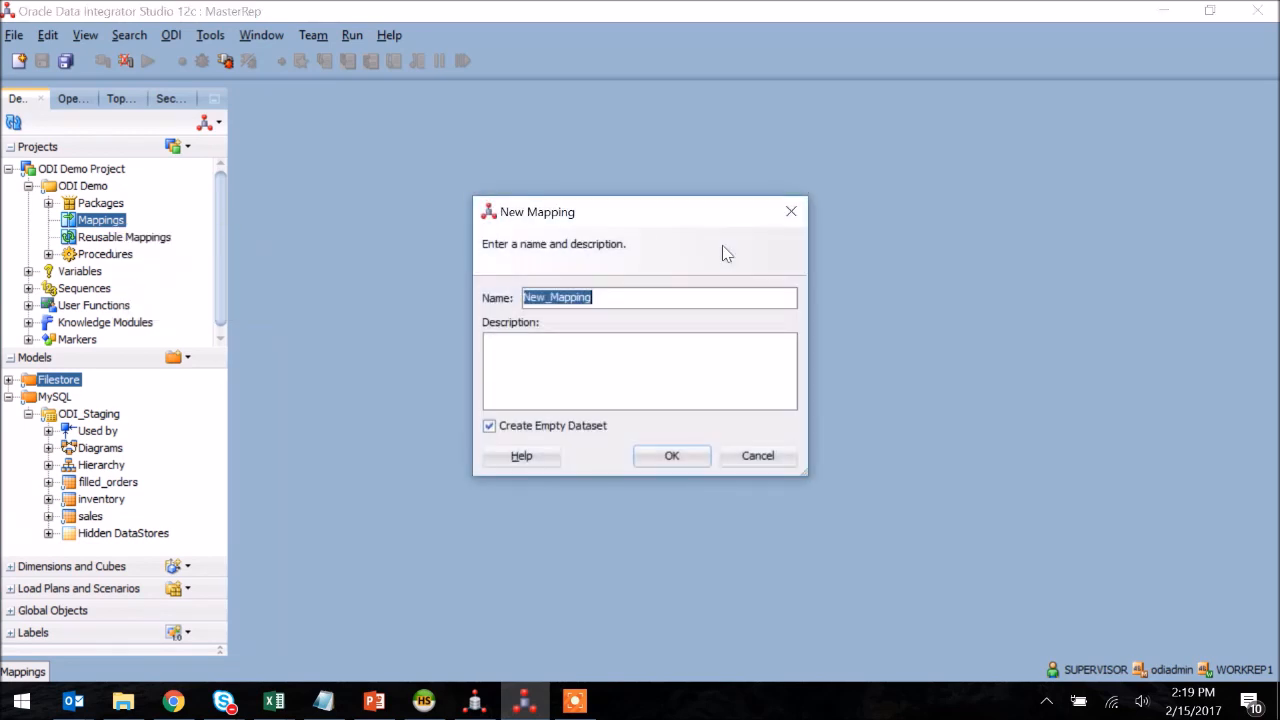
pyautogui.write('Sales from Flat')
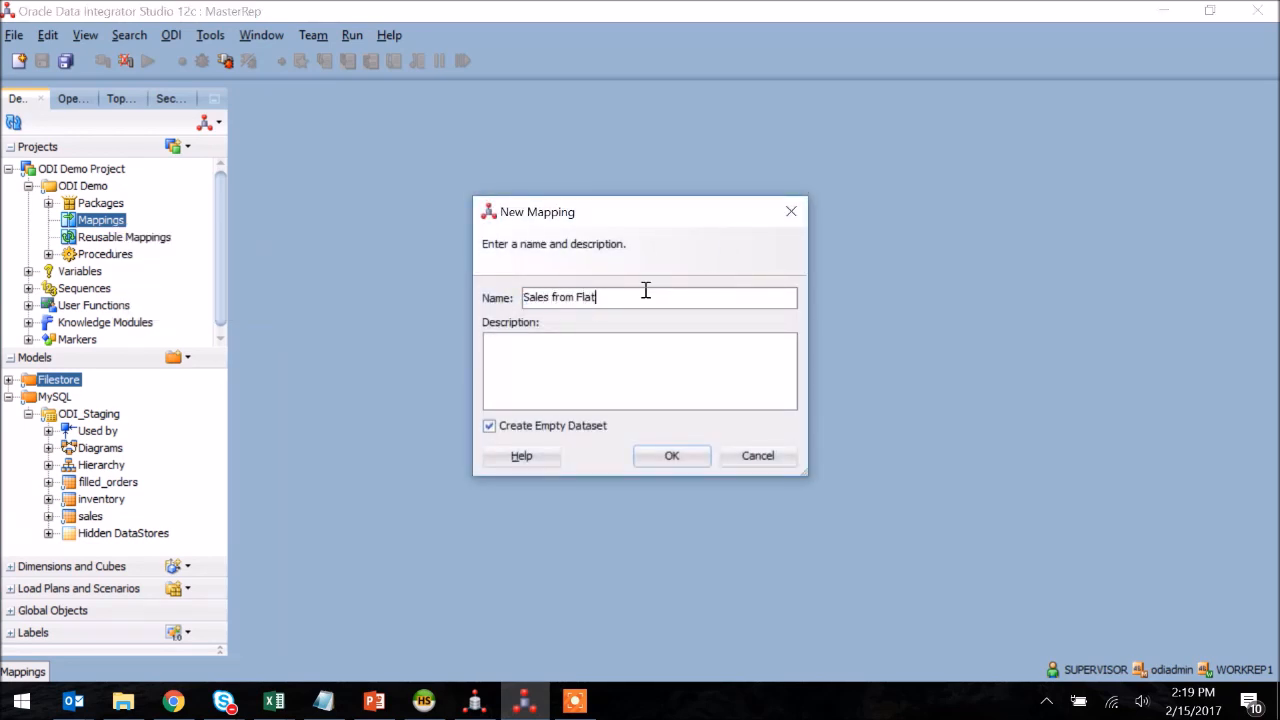
pyautogui.write('file to')
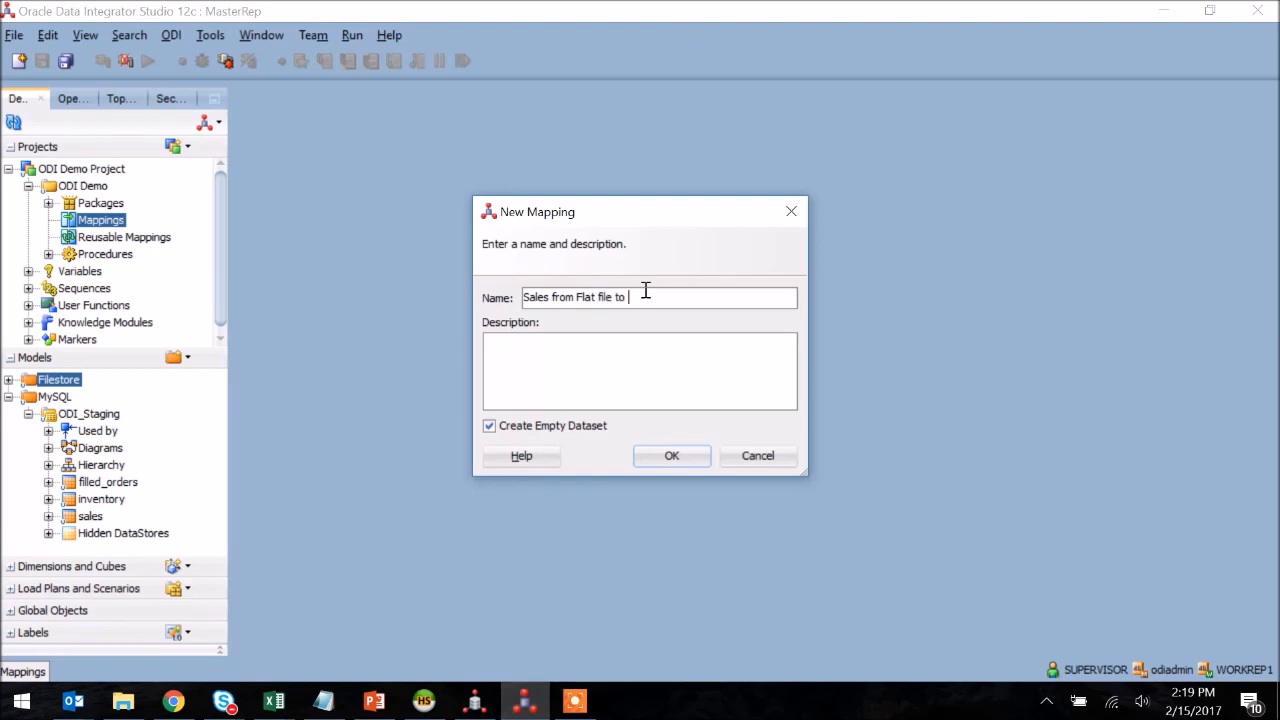
pyautogui.write('MySQL')
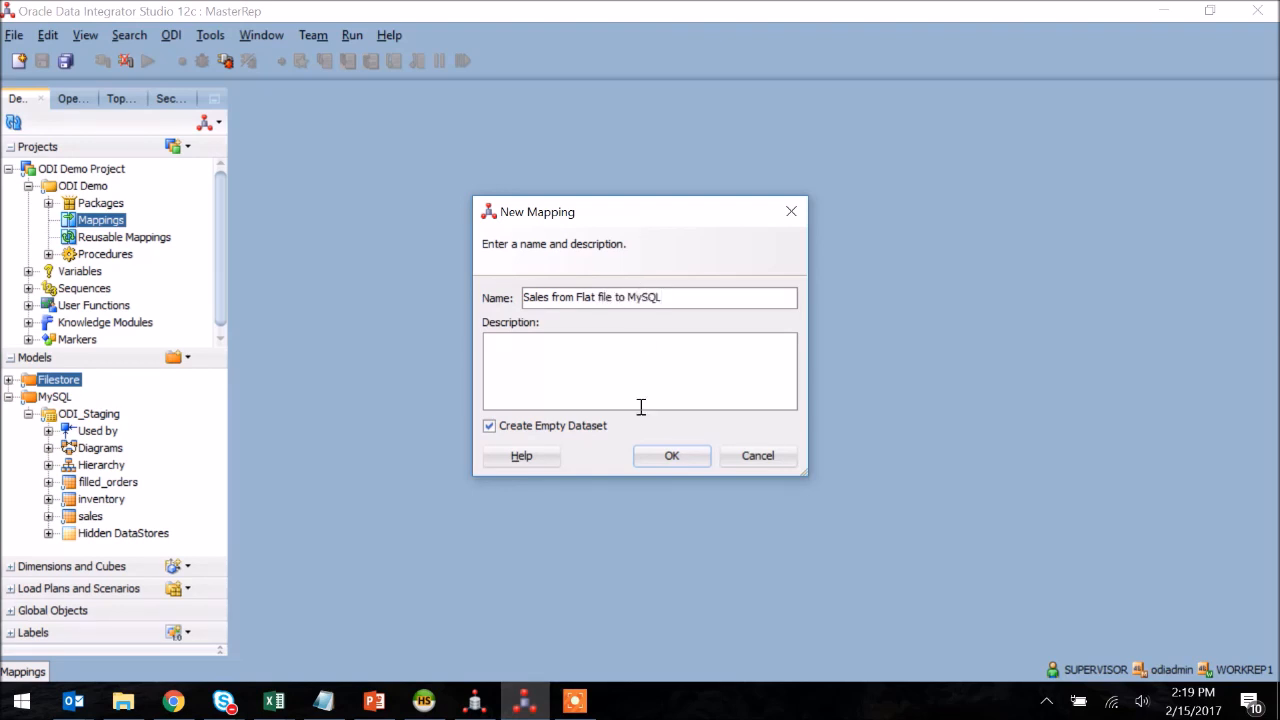
pyautogui.click(672, 456)
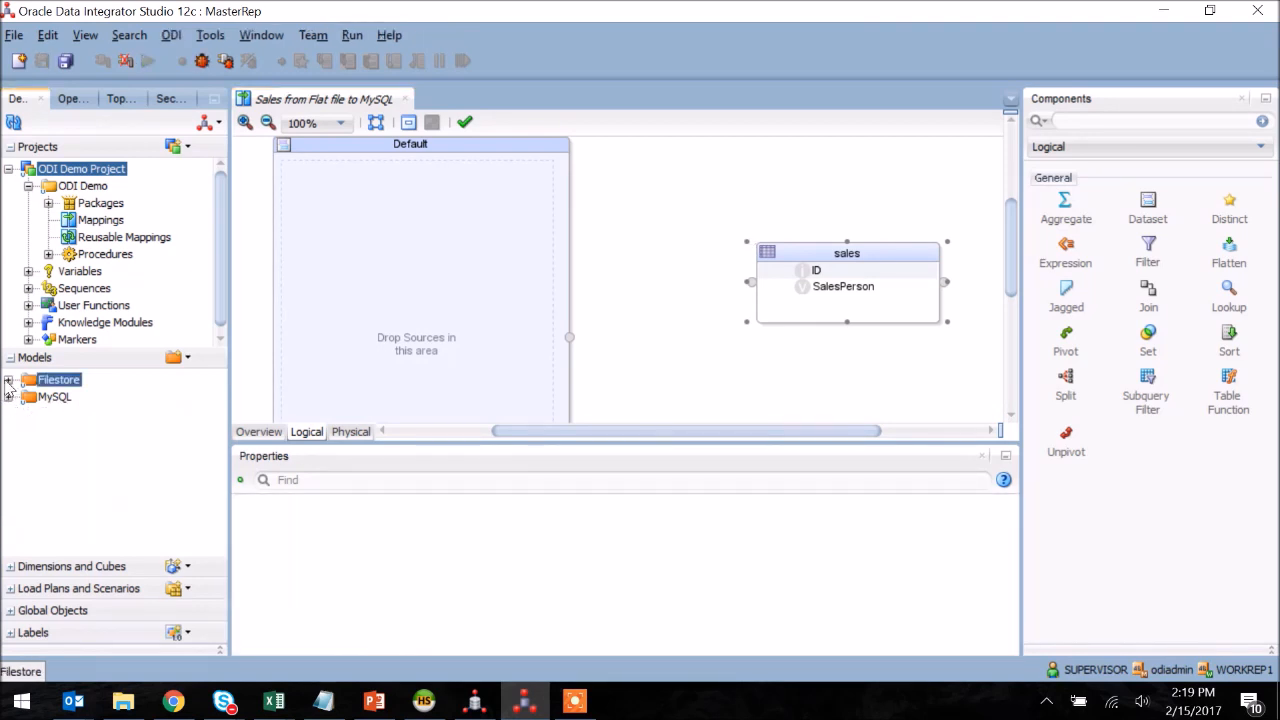
# Add the Sales flat file datastore as source, link SAL to the sales target, and view the physical design.
pyautogui.click(28, 396)
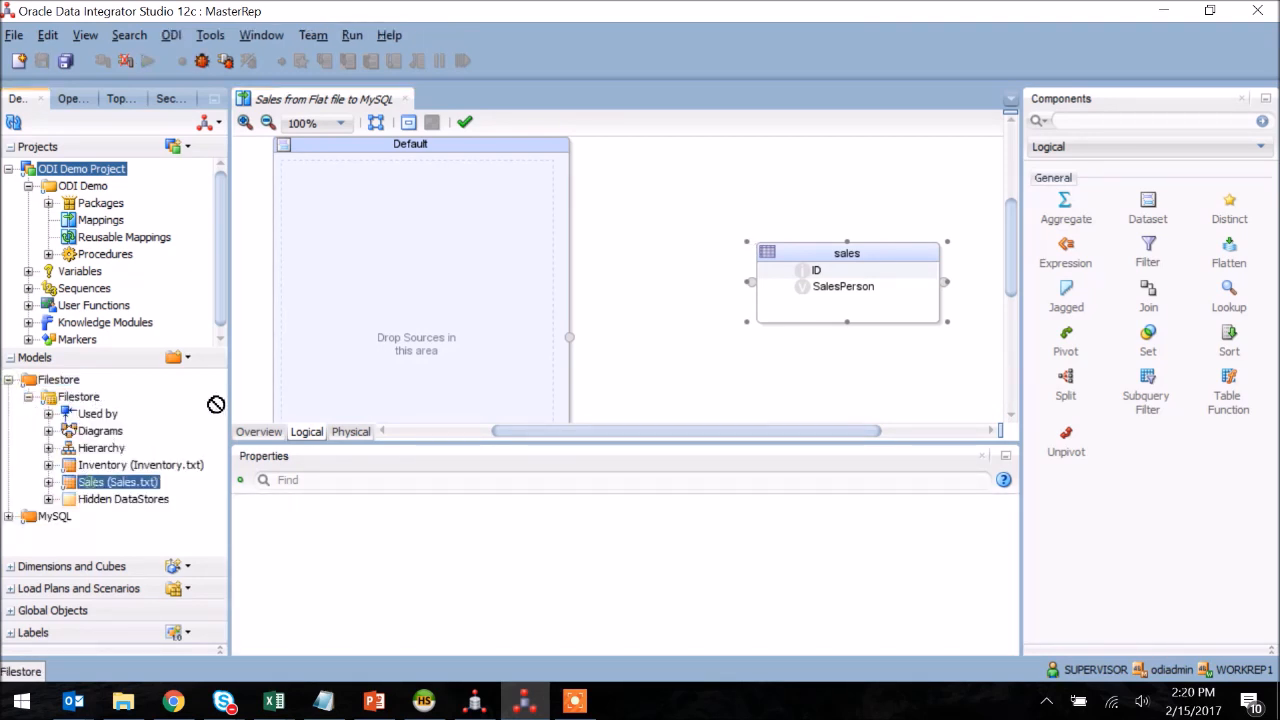
pyautogui.moveTo(116, 482); pyautogui.dragTo(484, 310)
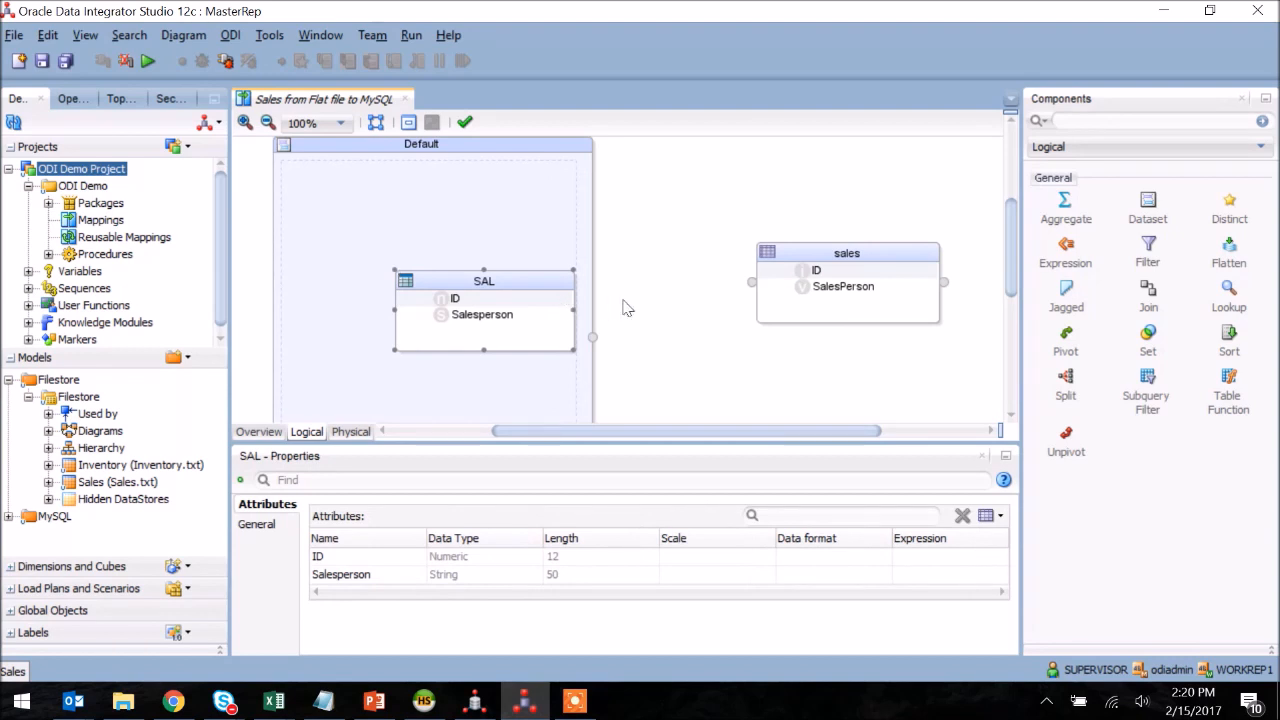
pyautogui.click(456, 298)
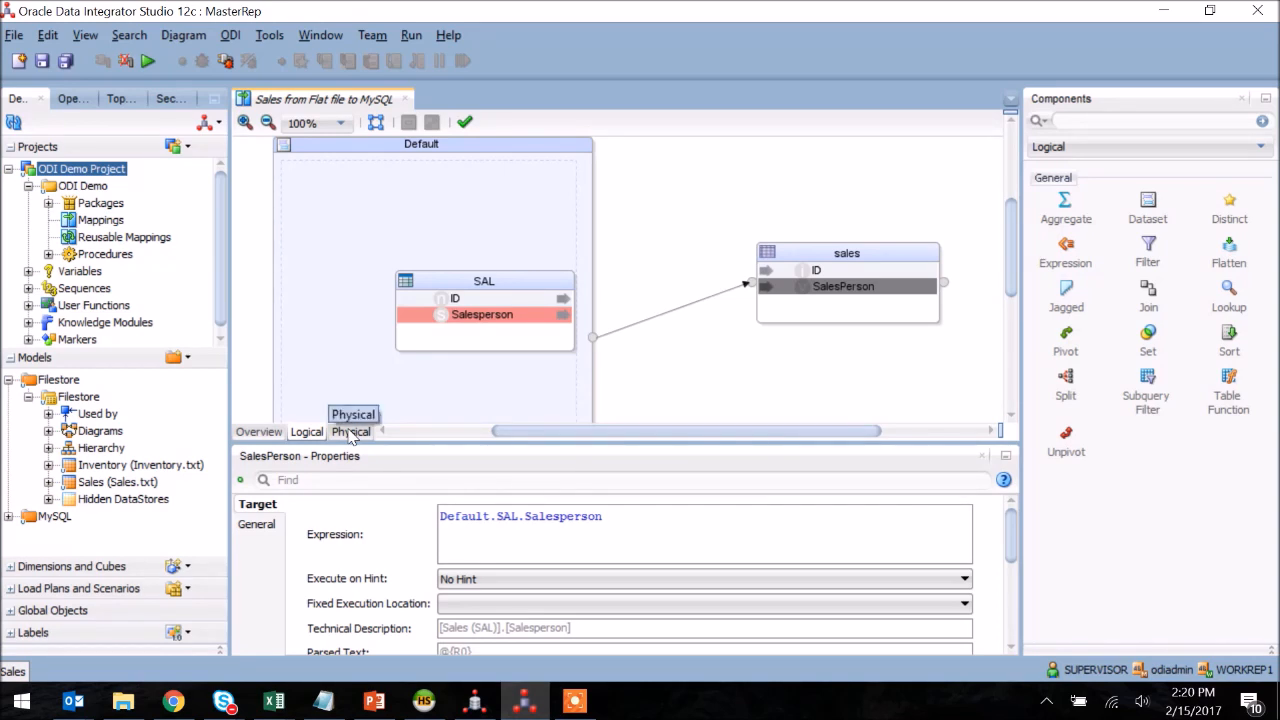
pyautogui.click(350, 432)
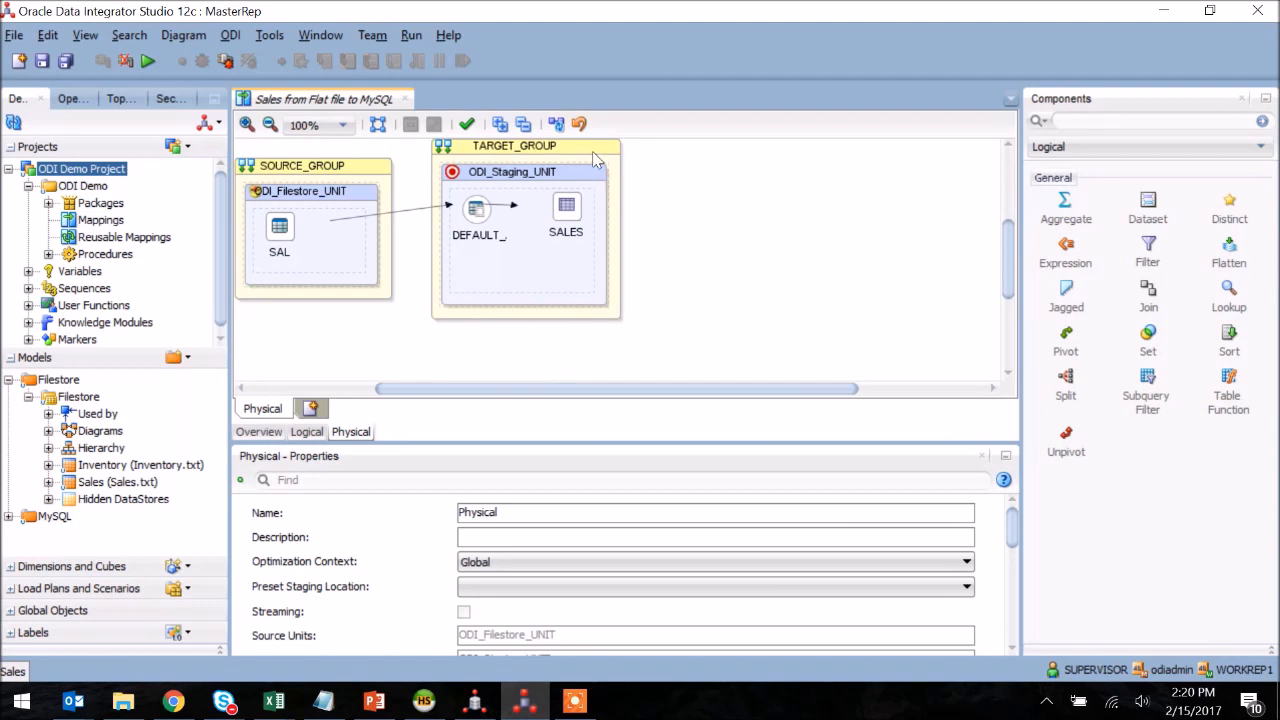
# Select the SALES target in the physical design to set TRUNCATE_TARGET_TABLE to True.
pyautogui.click(512, 172)
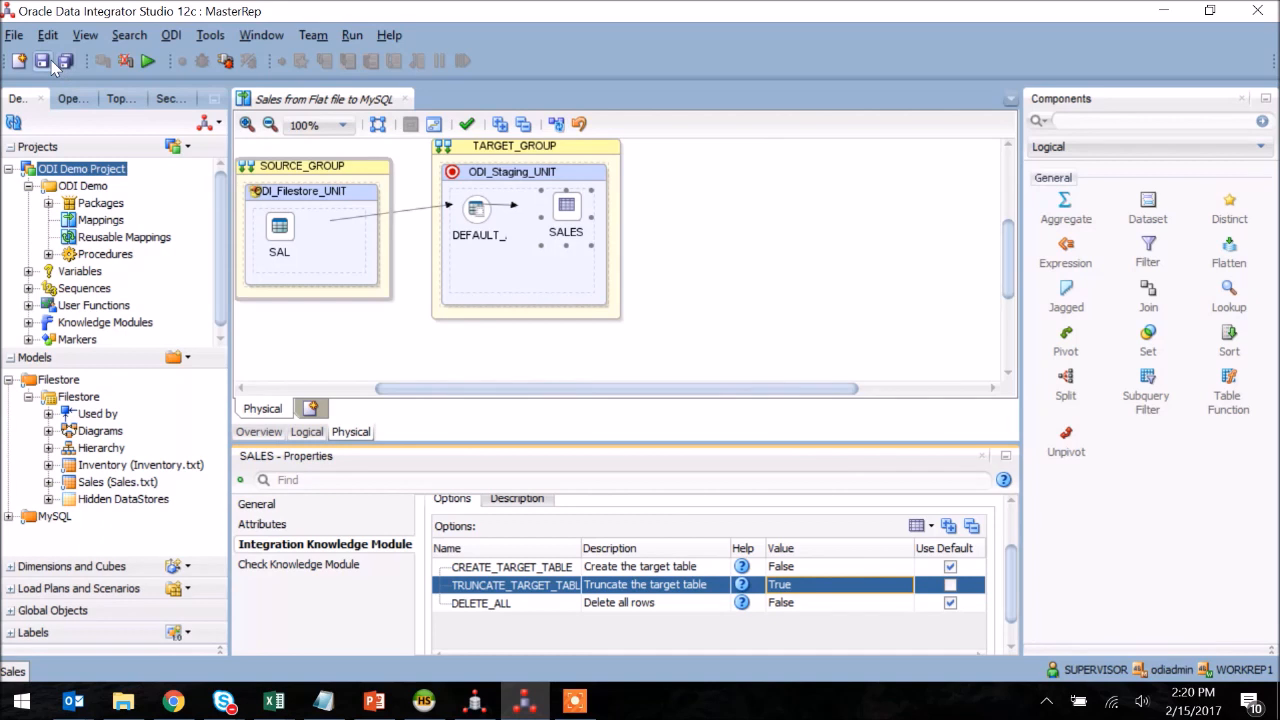
pyautogui.moveTo(44, 62)
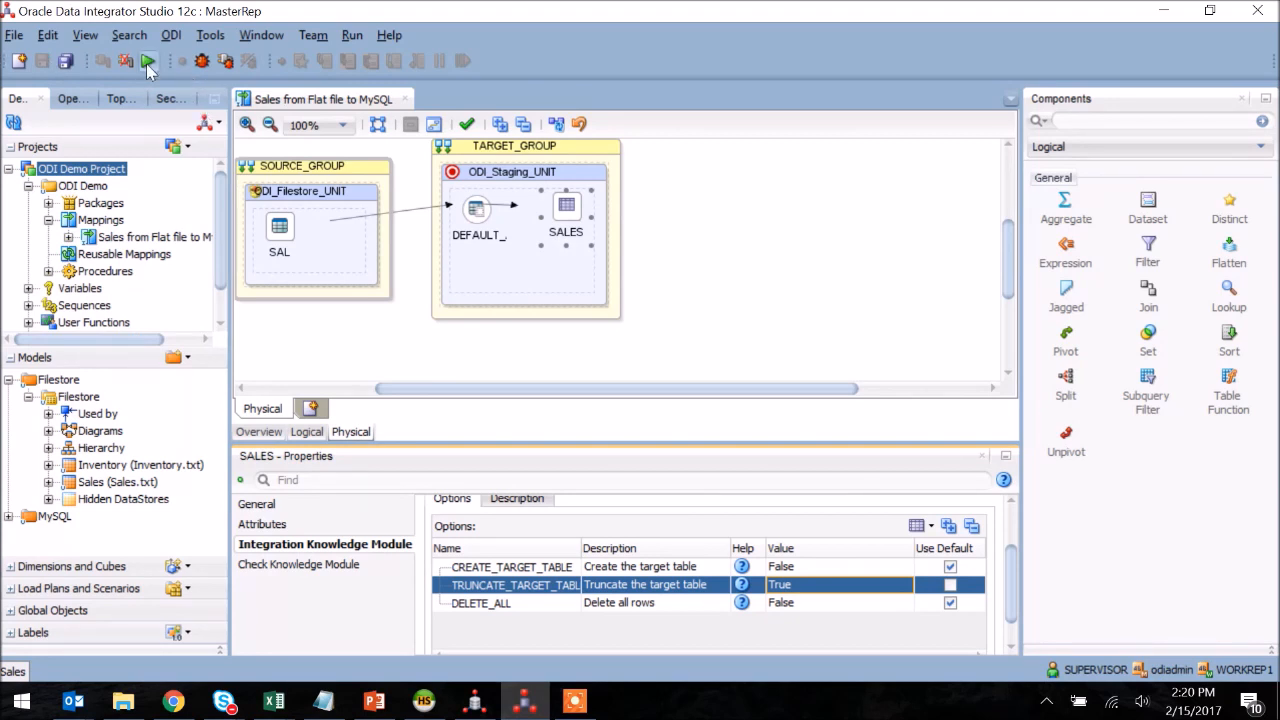
# Run the Sales mapping with the global context and dismiss the session-started notice.
pyautogui.click(148, 60)
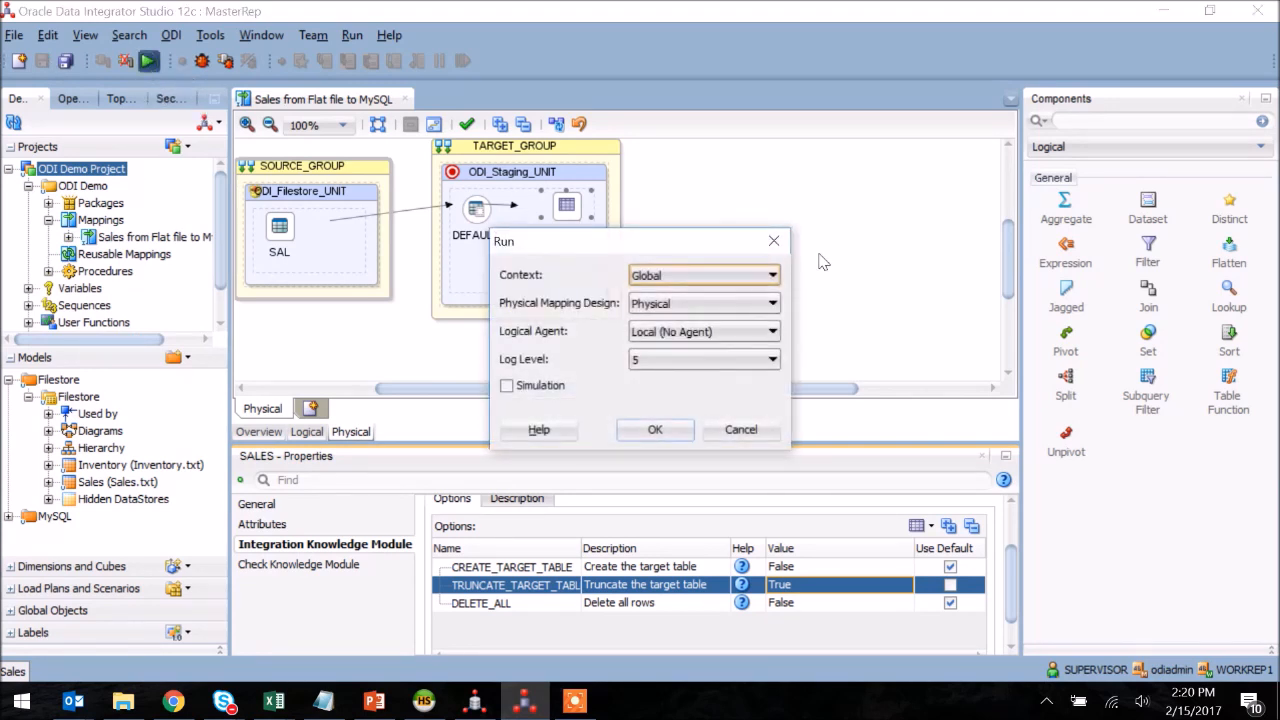
pyautogui.click(656, 428)
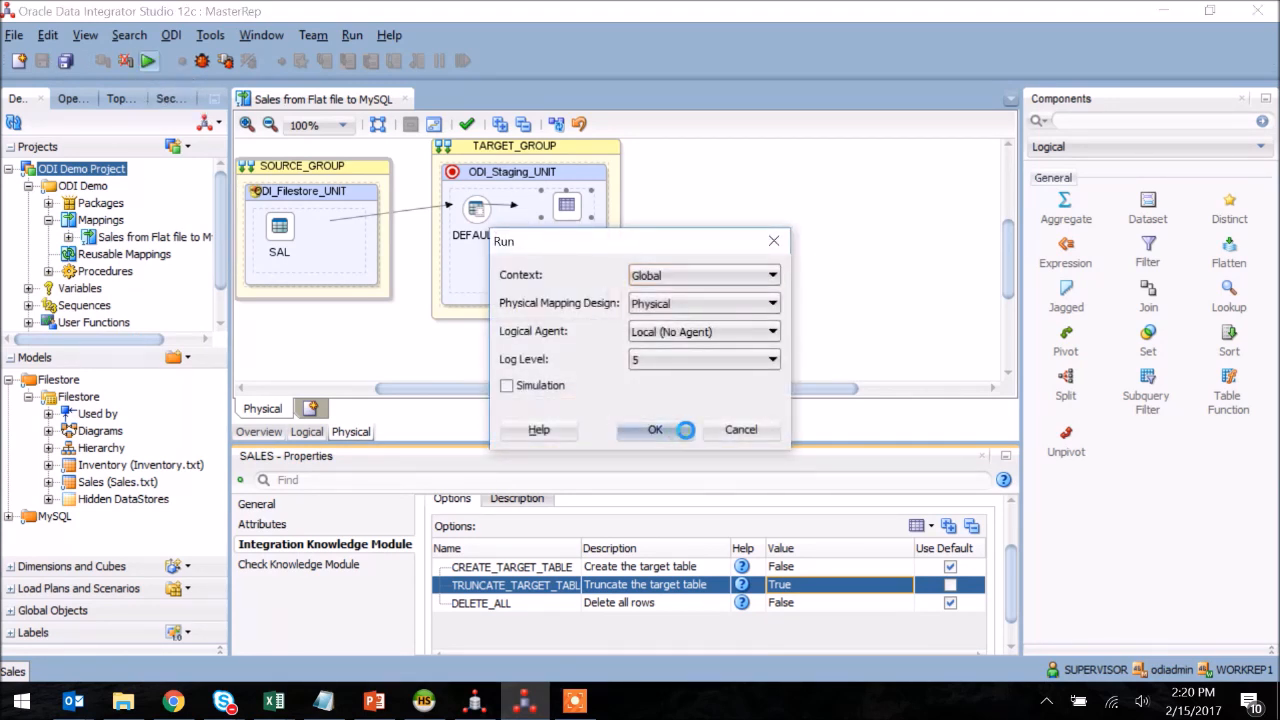
pyautogui.click(656, 428)
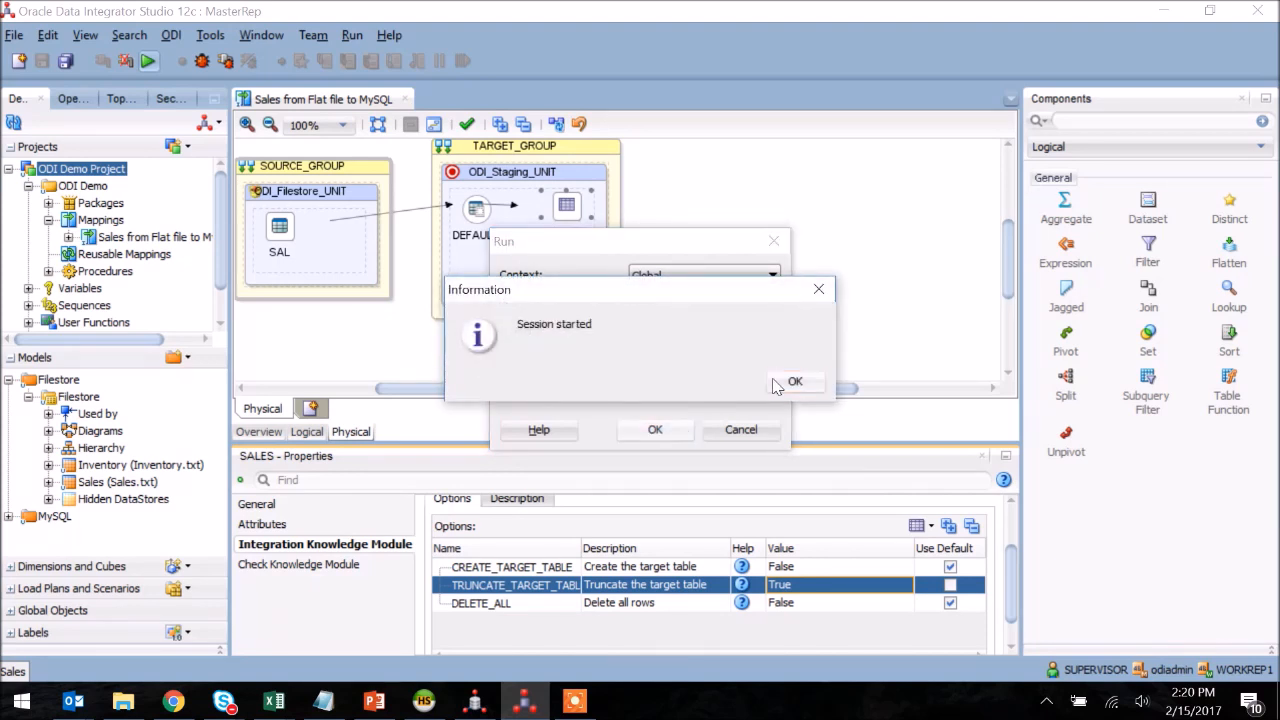
pyautogui.click(796, 380)
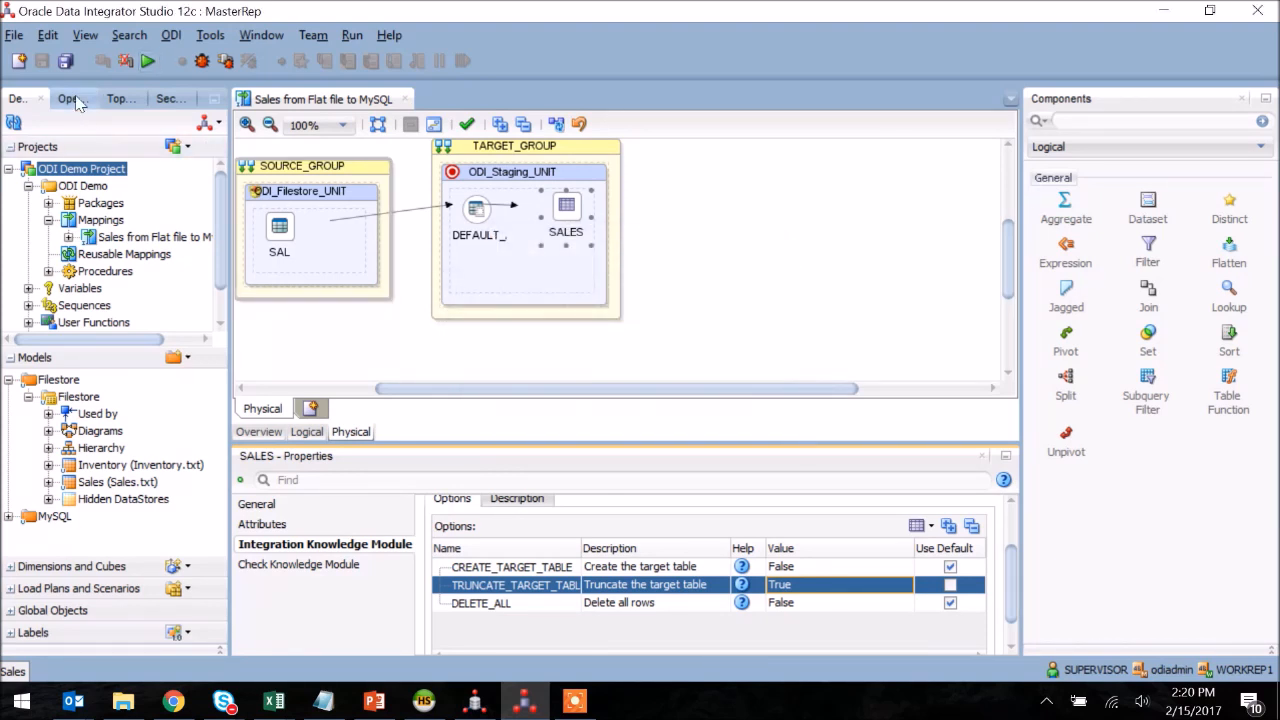
# Check in Operator that the Sales session finished Done with 5 inserts, then close it.
pyautogui.click(70, 98)
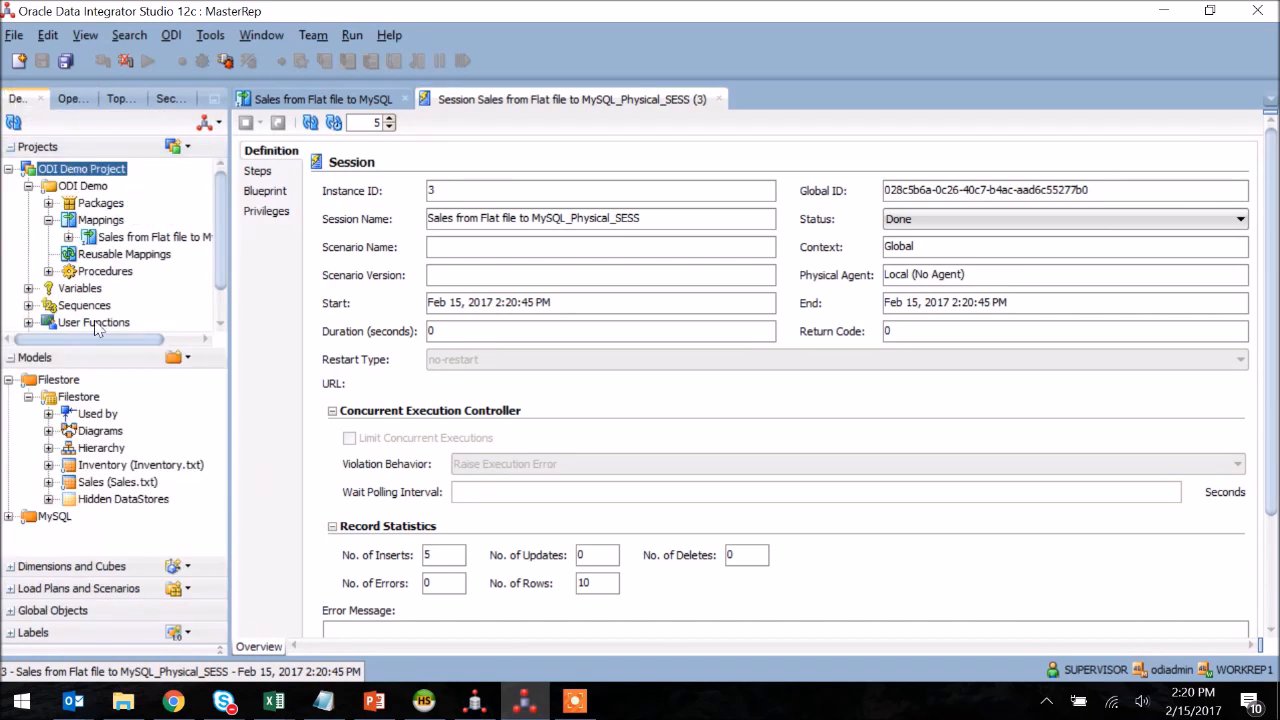
pyautogui.click(16, 380)
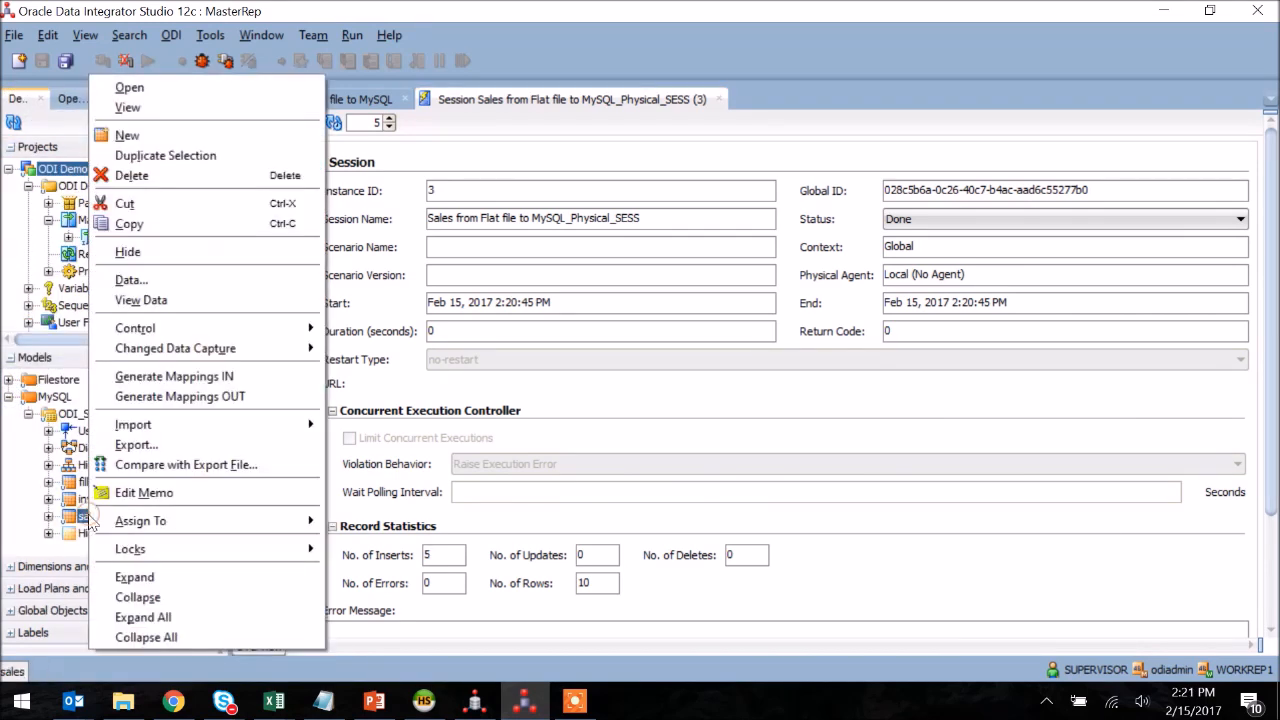
pyautogui.click(140, 300)
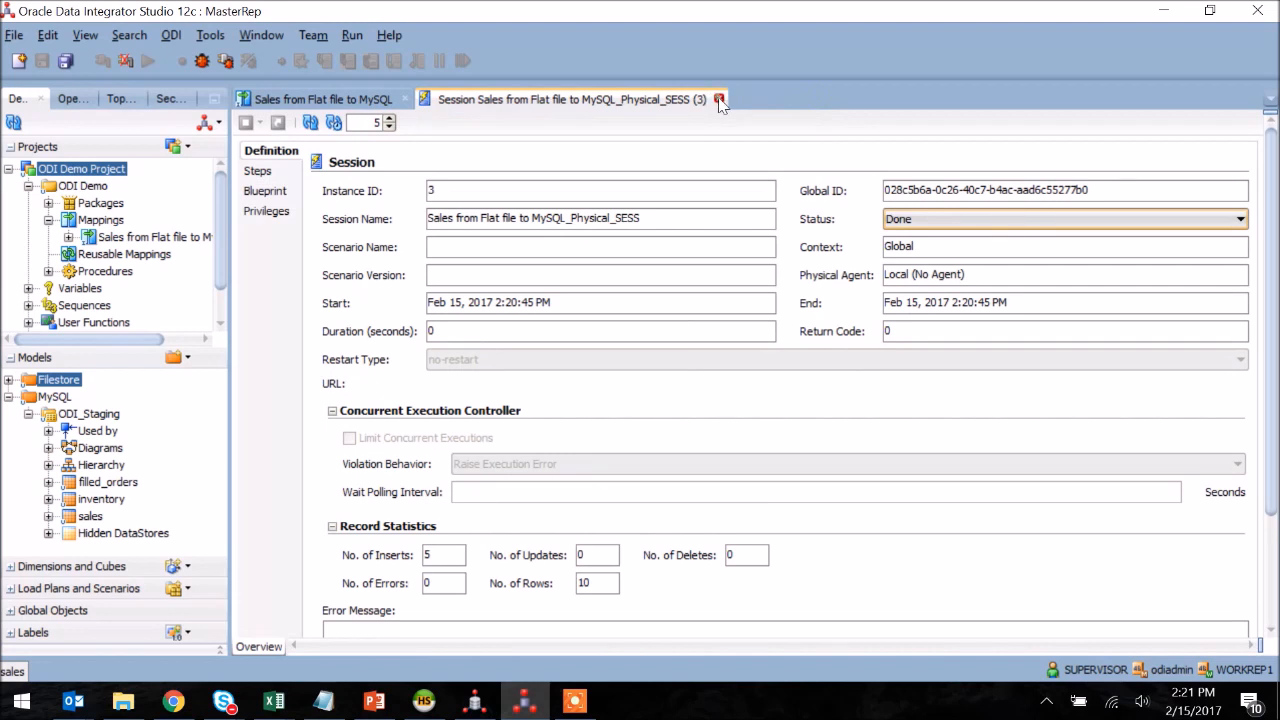
pyautogui.click(720, 100)
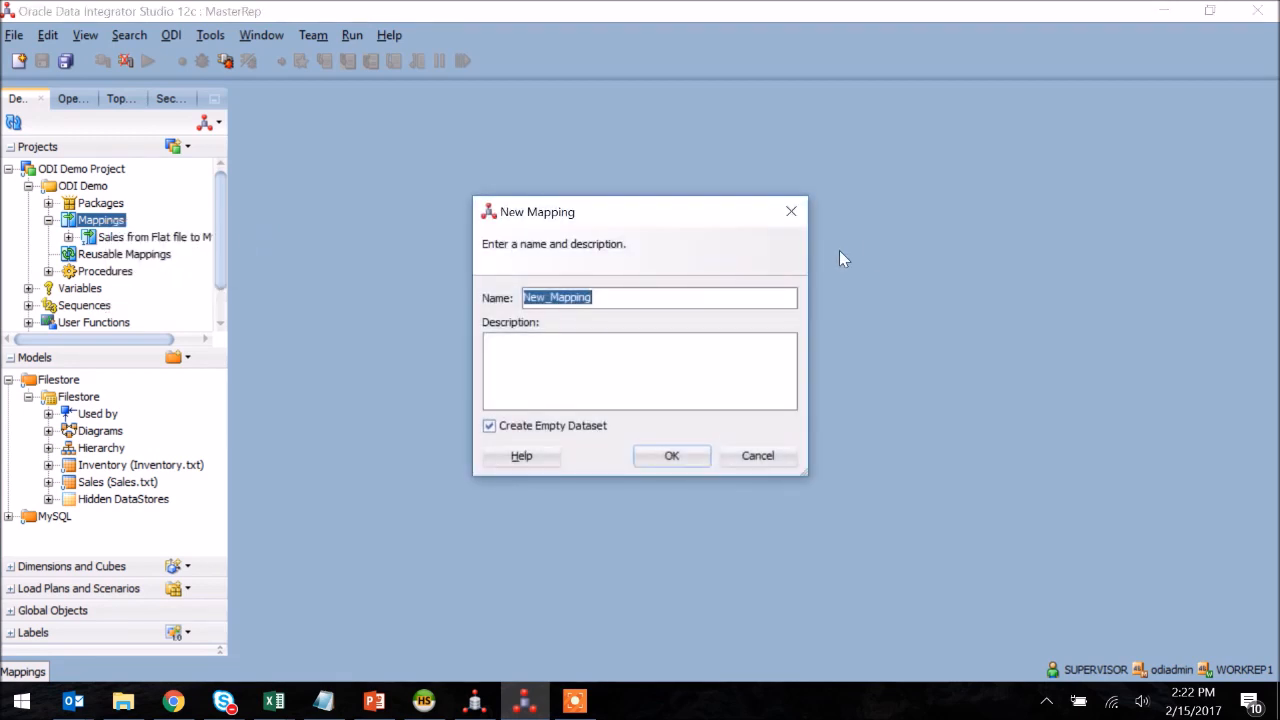
# Create the 'Inventory from Flat File to MySQL' mapping and check INV's Item feeds the inventory table.
pyautogui.write('Inventory from')
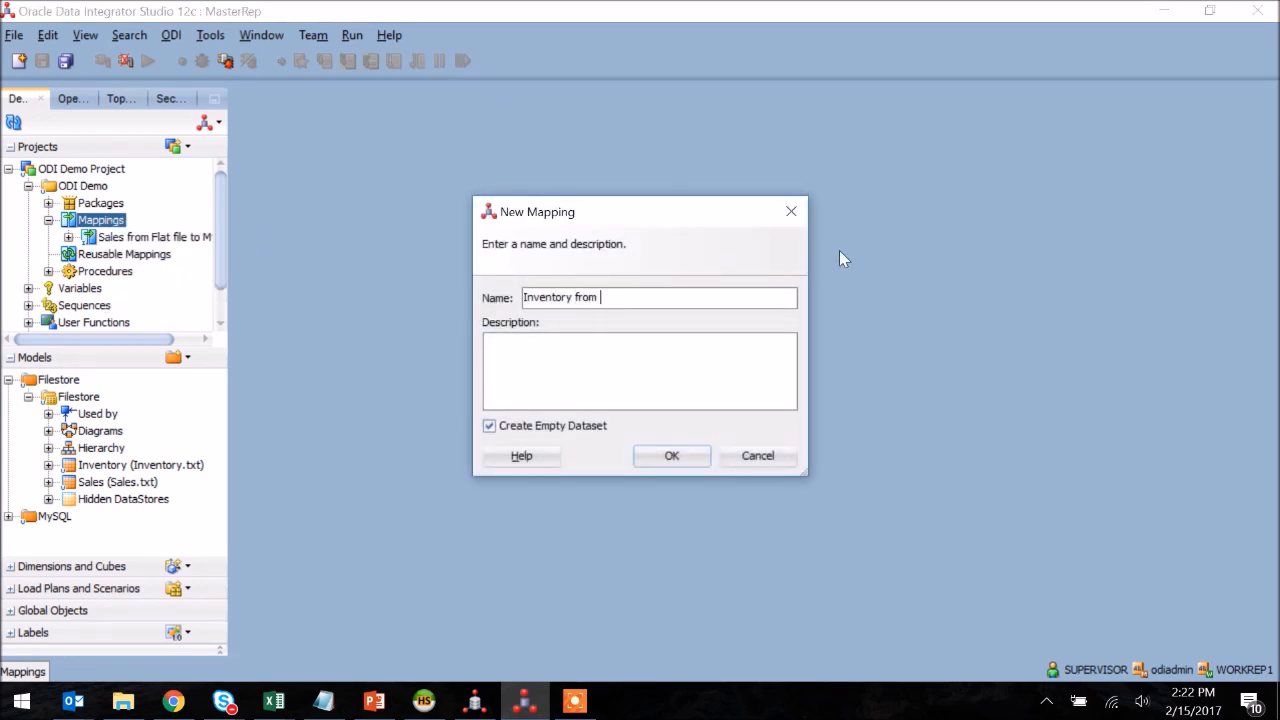
pyautogui.write('Flat File to')
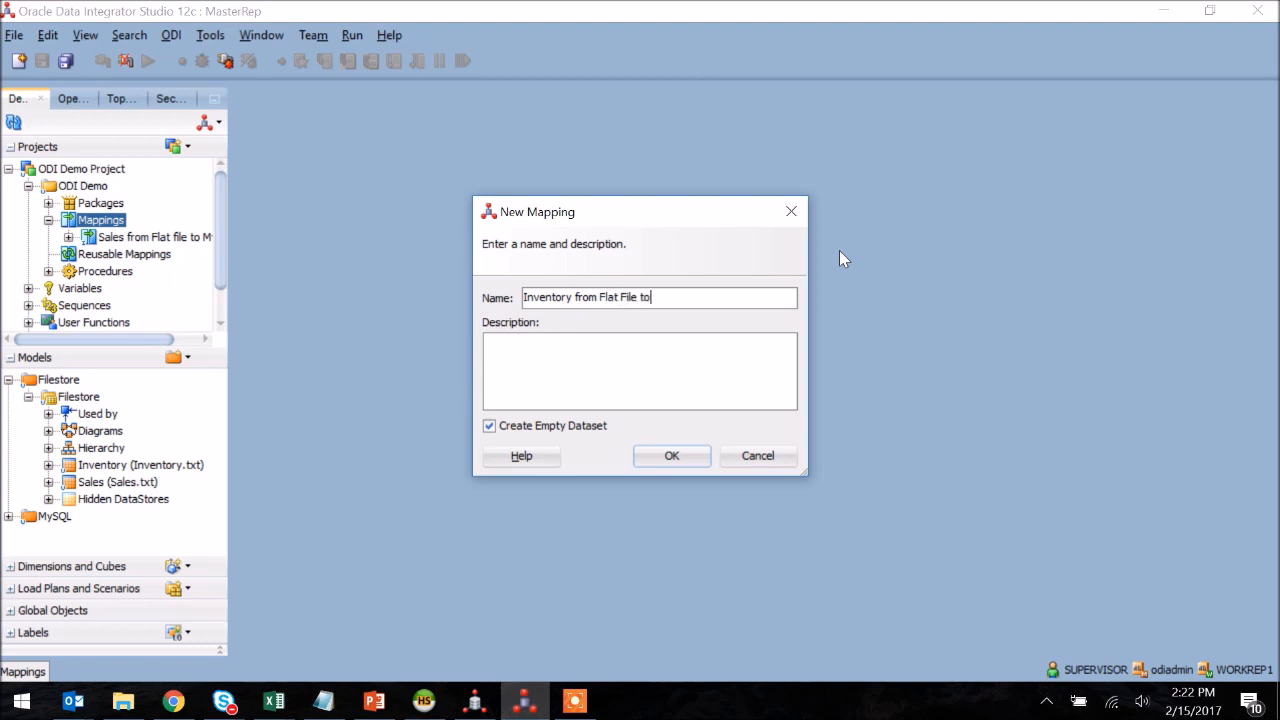
pyautogui.write('MySQL')
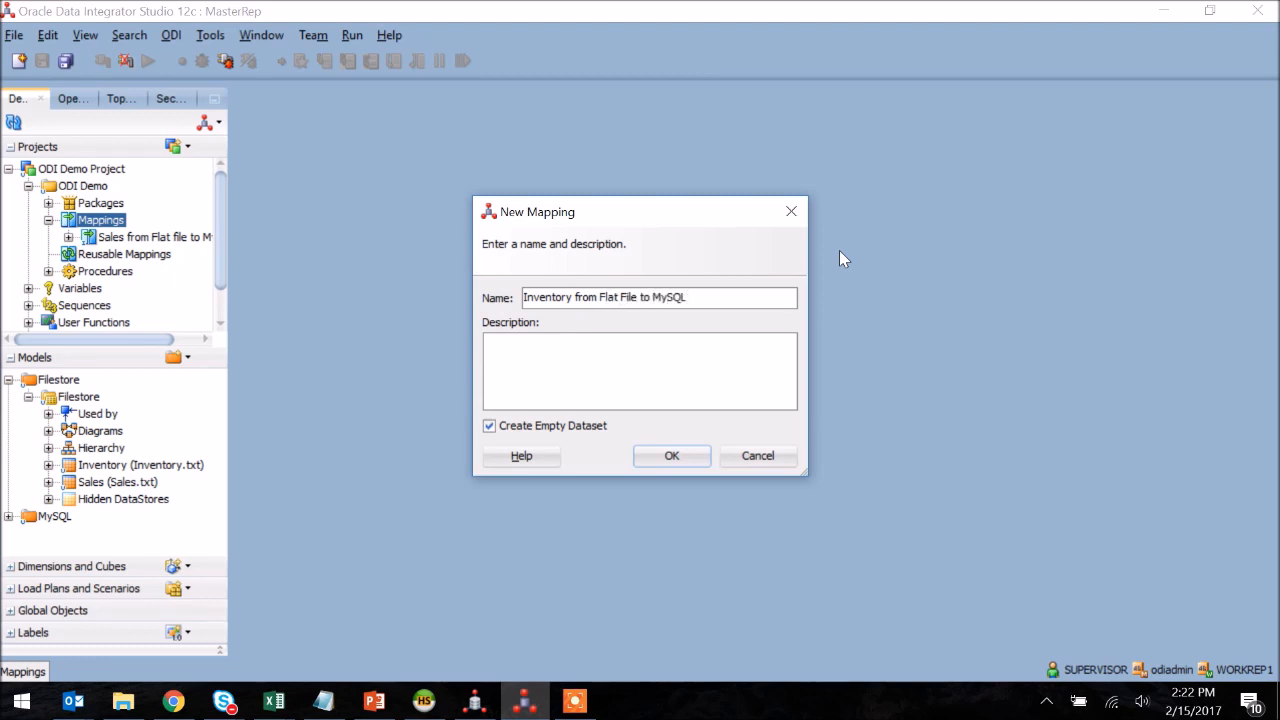
pyautogui.click(672, 456)
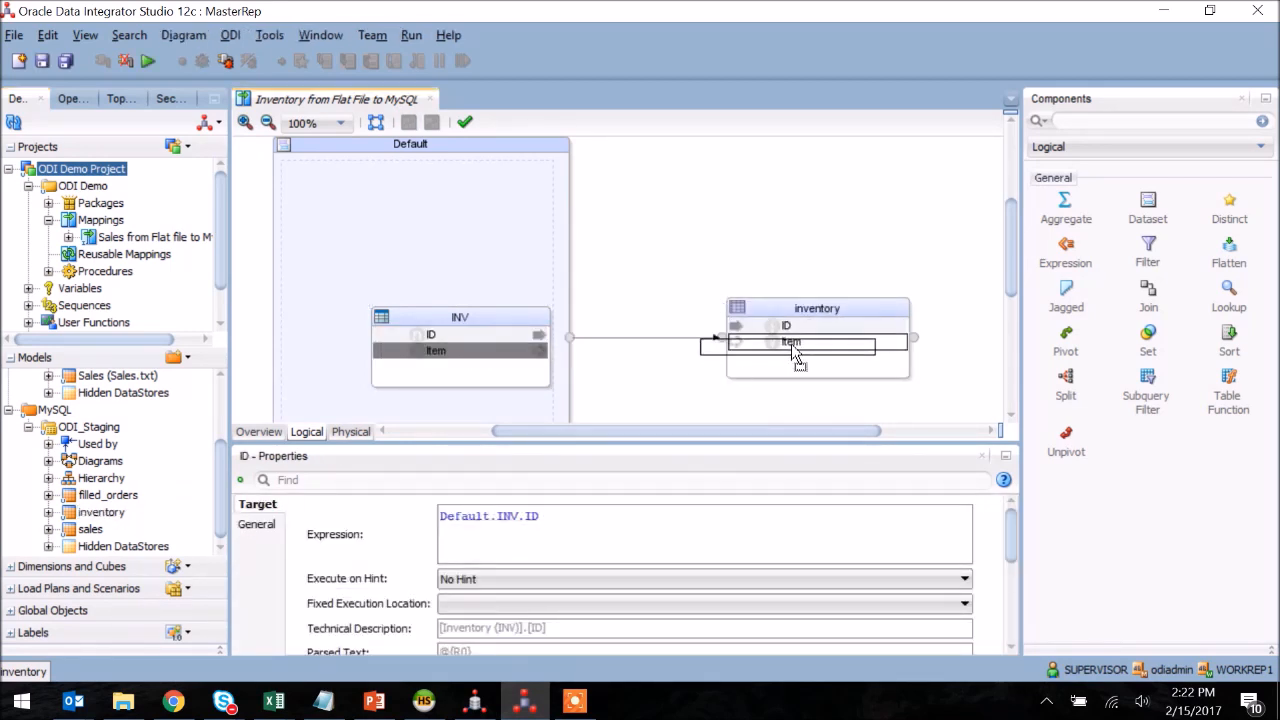
pyautogui.click(436, 350)
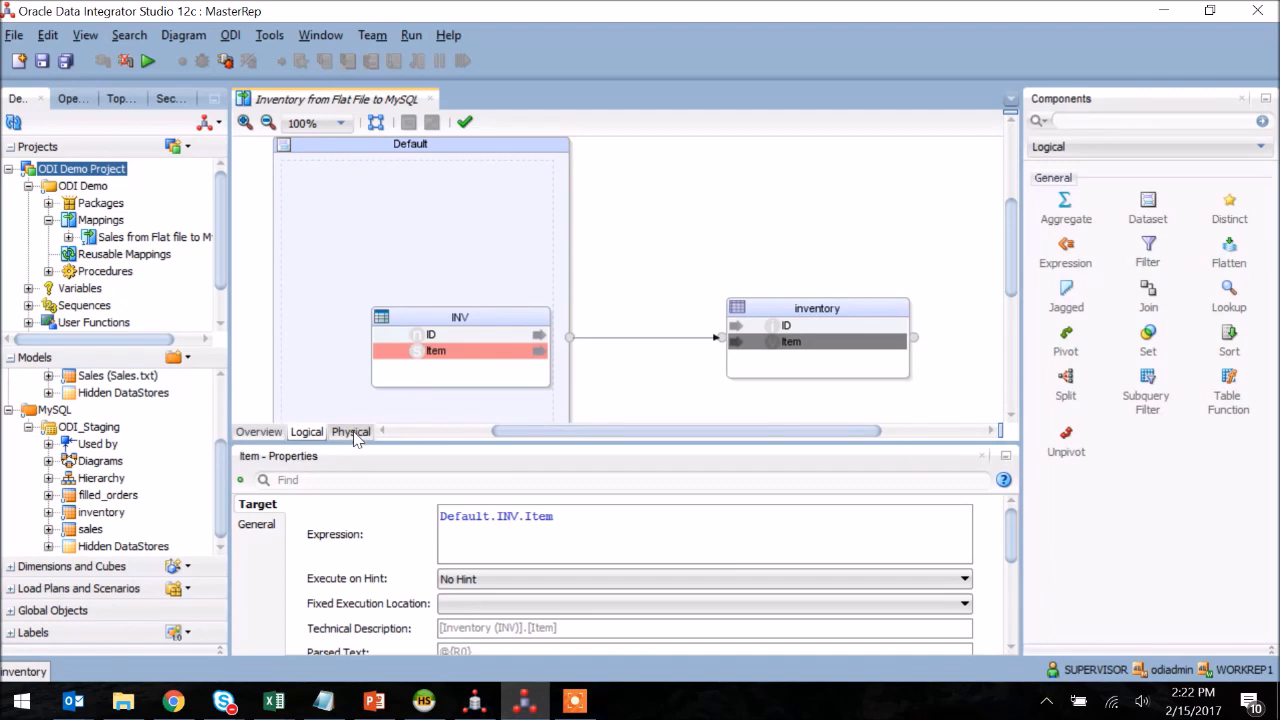
# Select the INVENTORY target in the physical design and show its Integration Knowledge Module options.
pyautogui.click(350, 432)
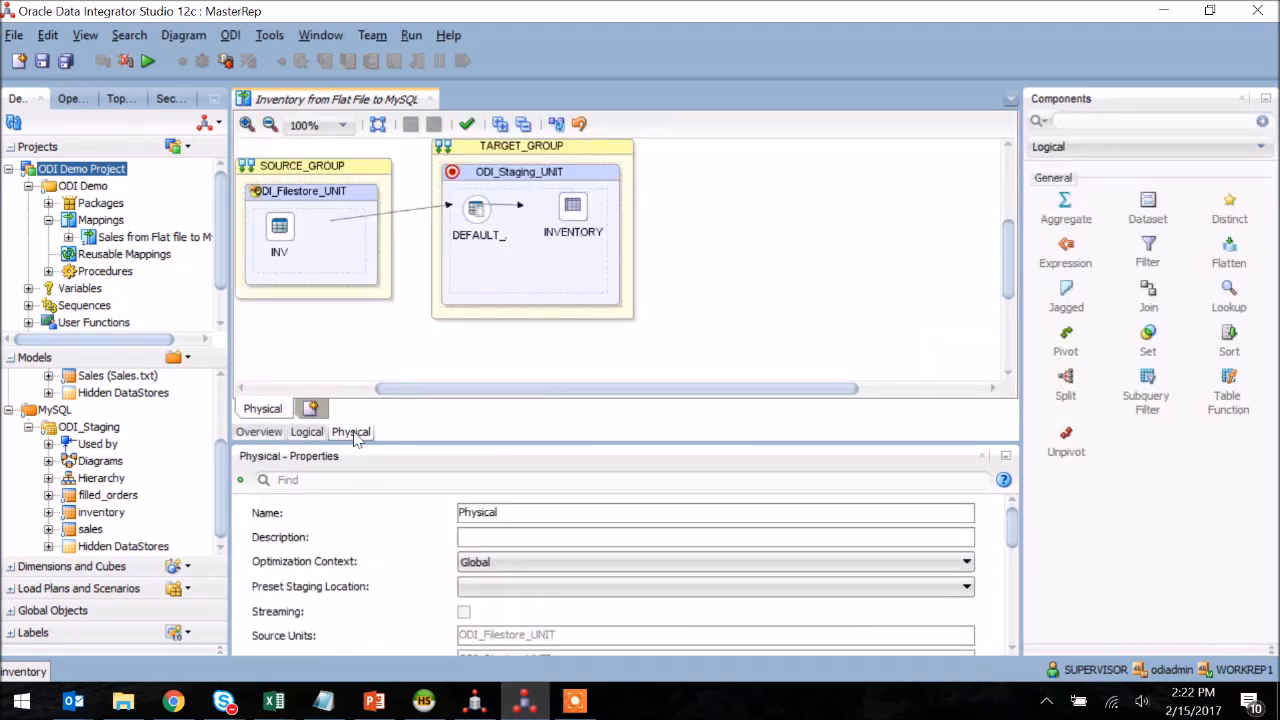
pyautogui.click(572, 212)
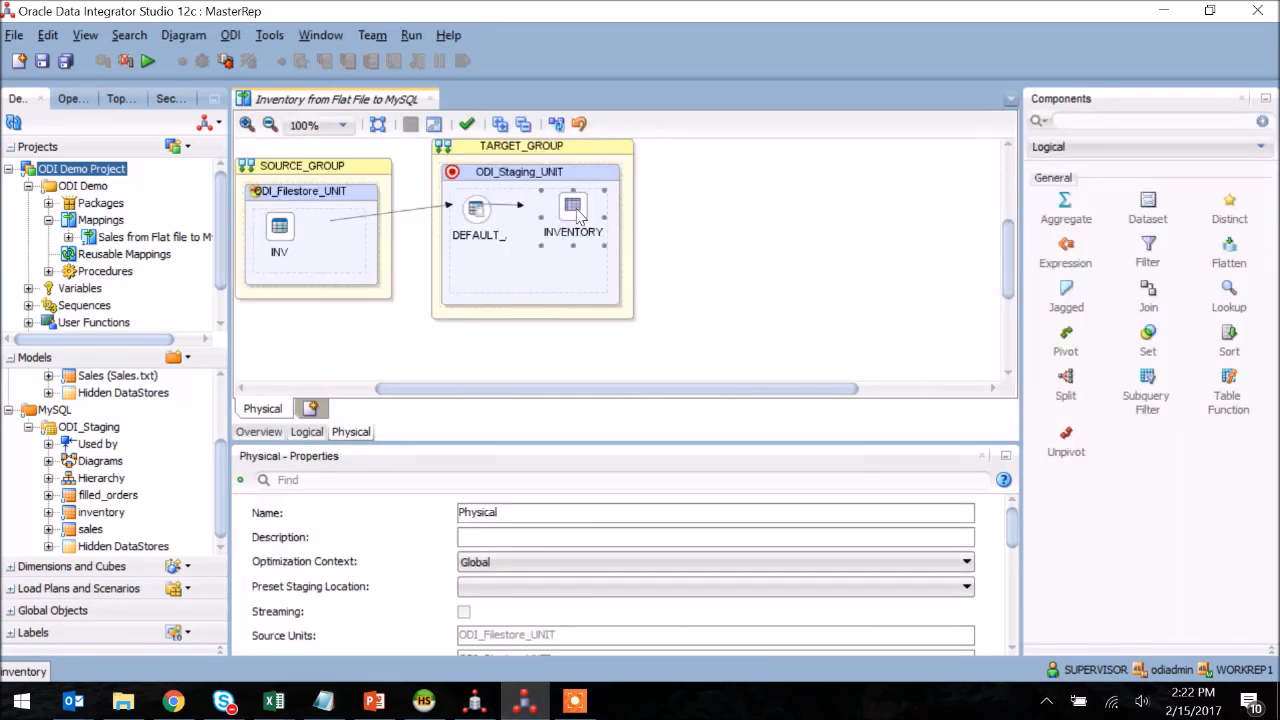
pyautogui.click(572, 216)
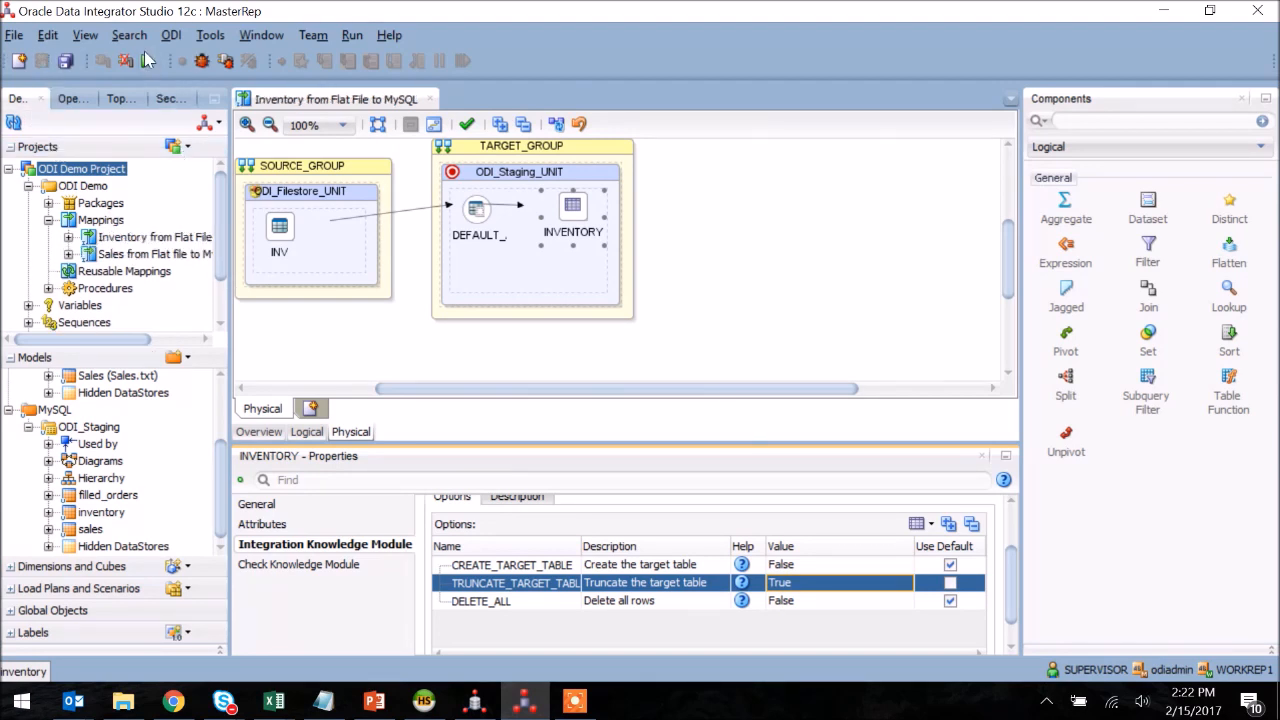
# Run the Inventory mapping with the global context and review its session finished Done with 3 inserts.
pyautogui.click(148, 60)
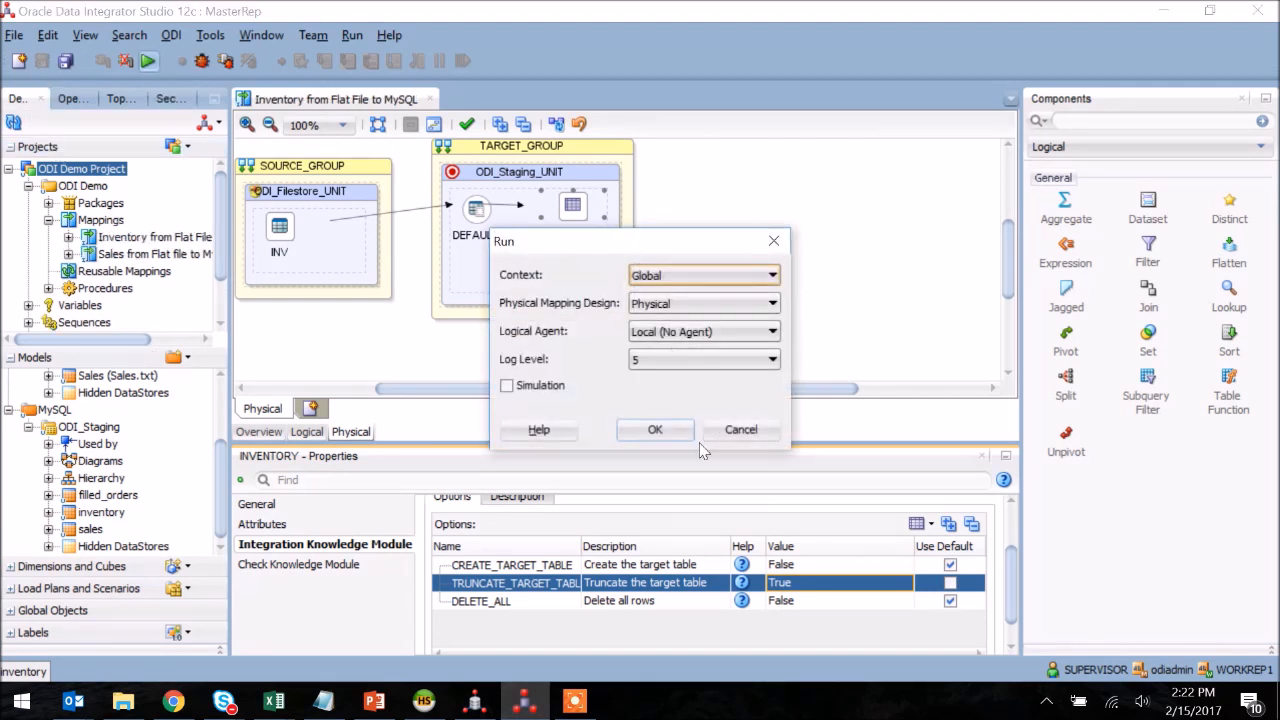
pyautogui.click(656, 428)
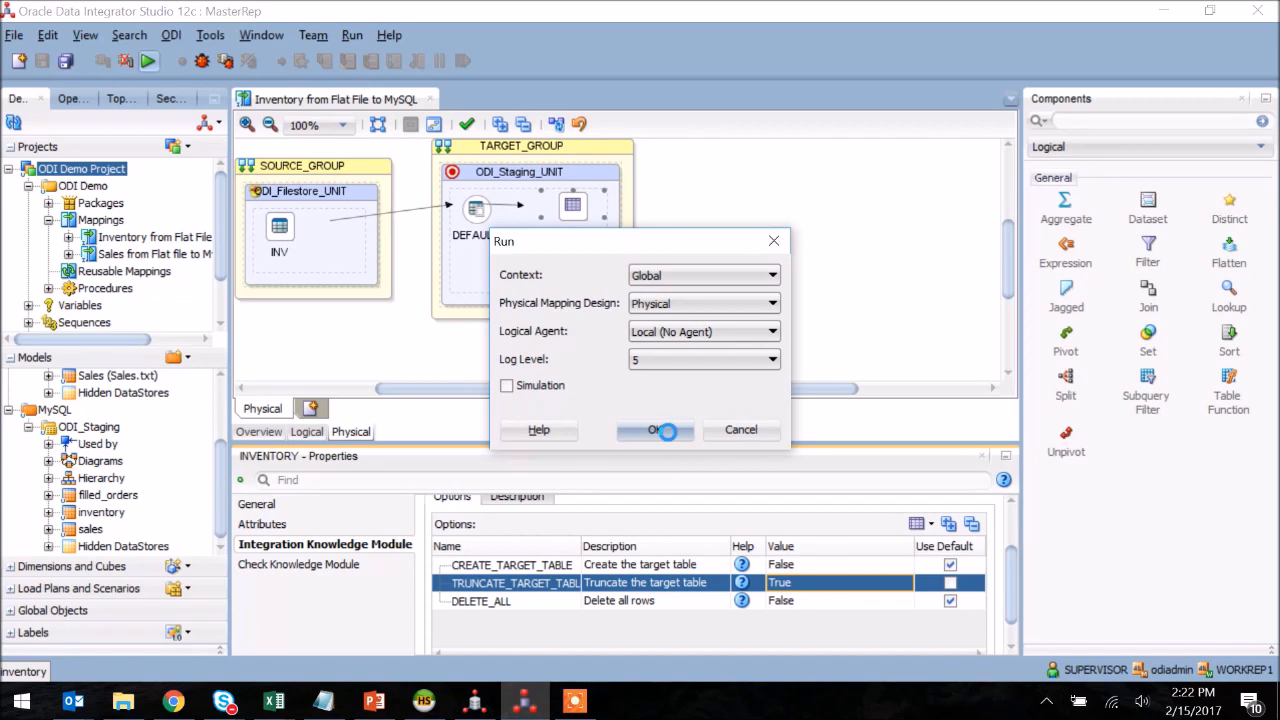
pyautogui.click(656, 428)
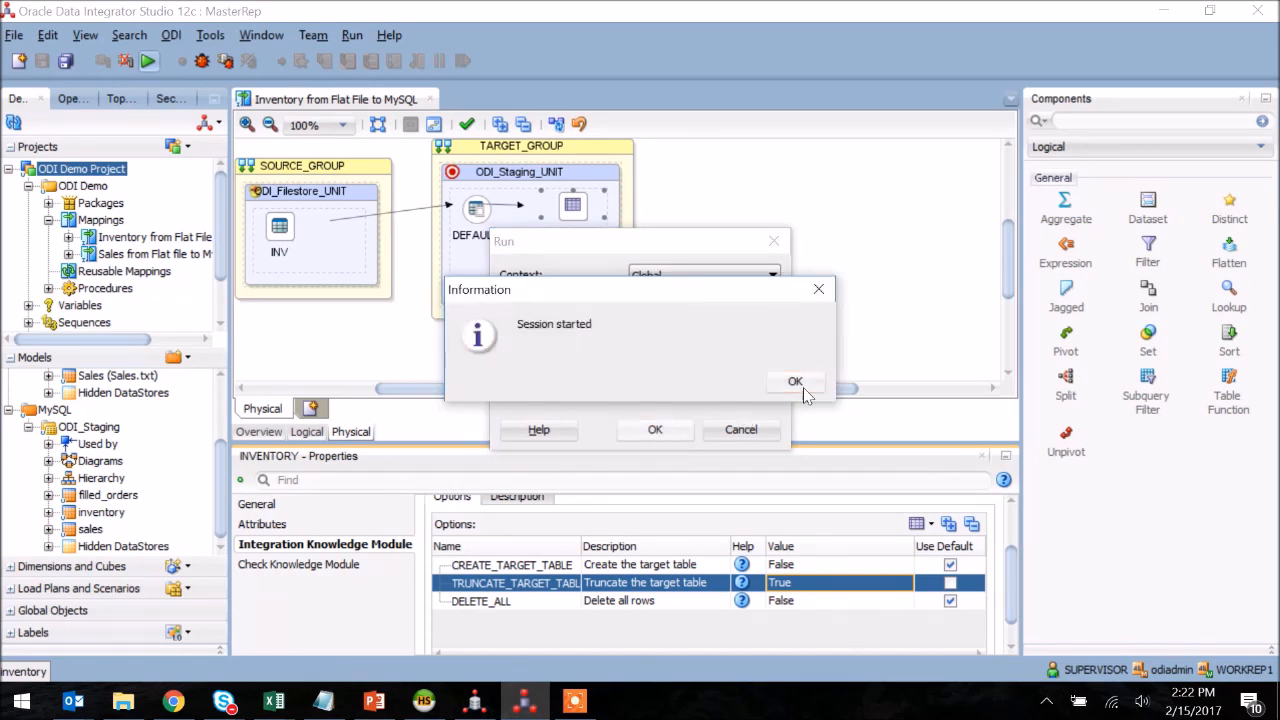
pyautogui.click(796, 380)
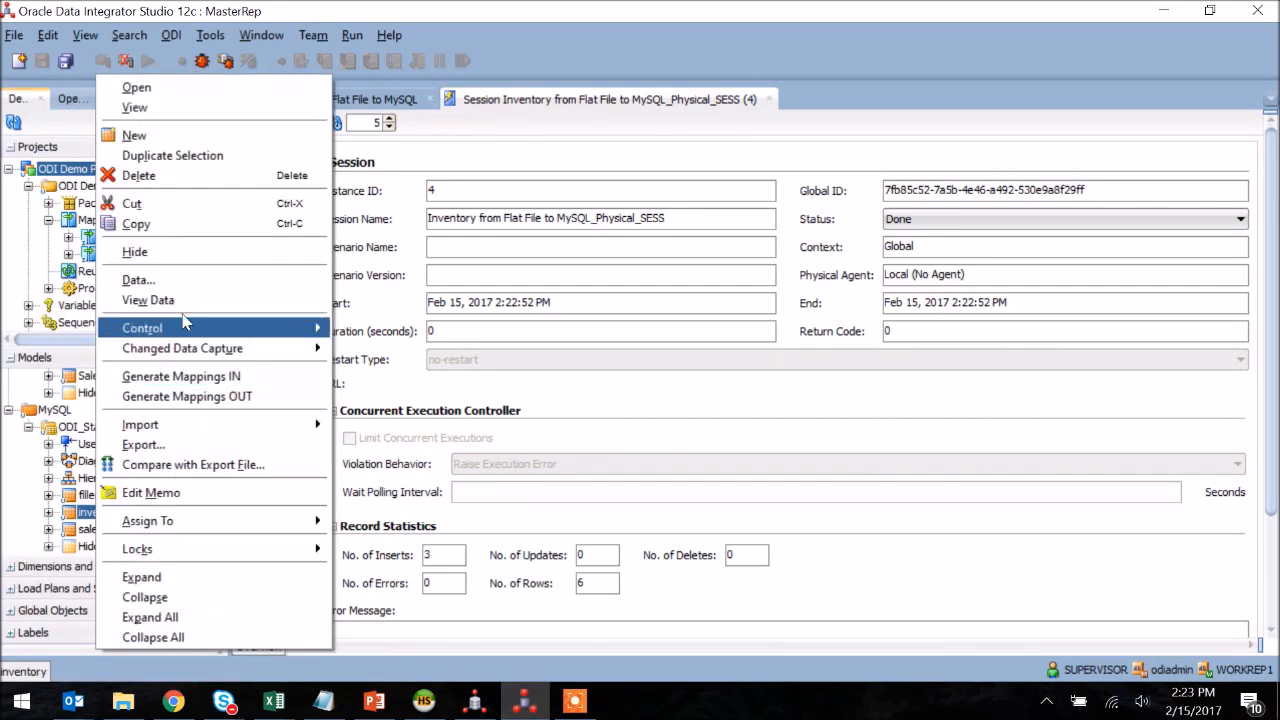
pyautogui.click(148, 300)
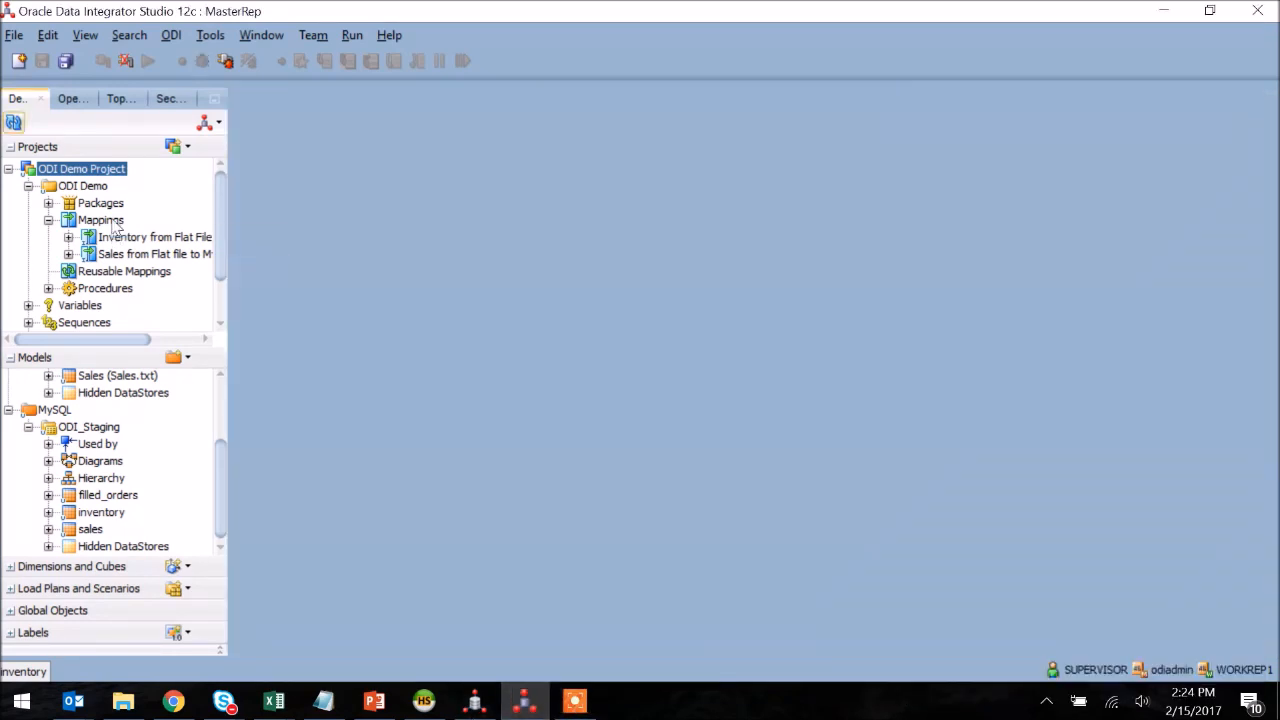
# Create a new mapping named 'Map Inventory and Sales to Filled Orders' with an empty dataset.
pyautogui.rightClick(100, 218)
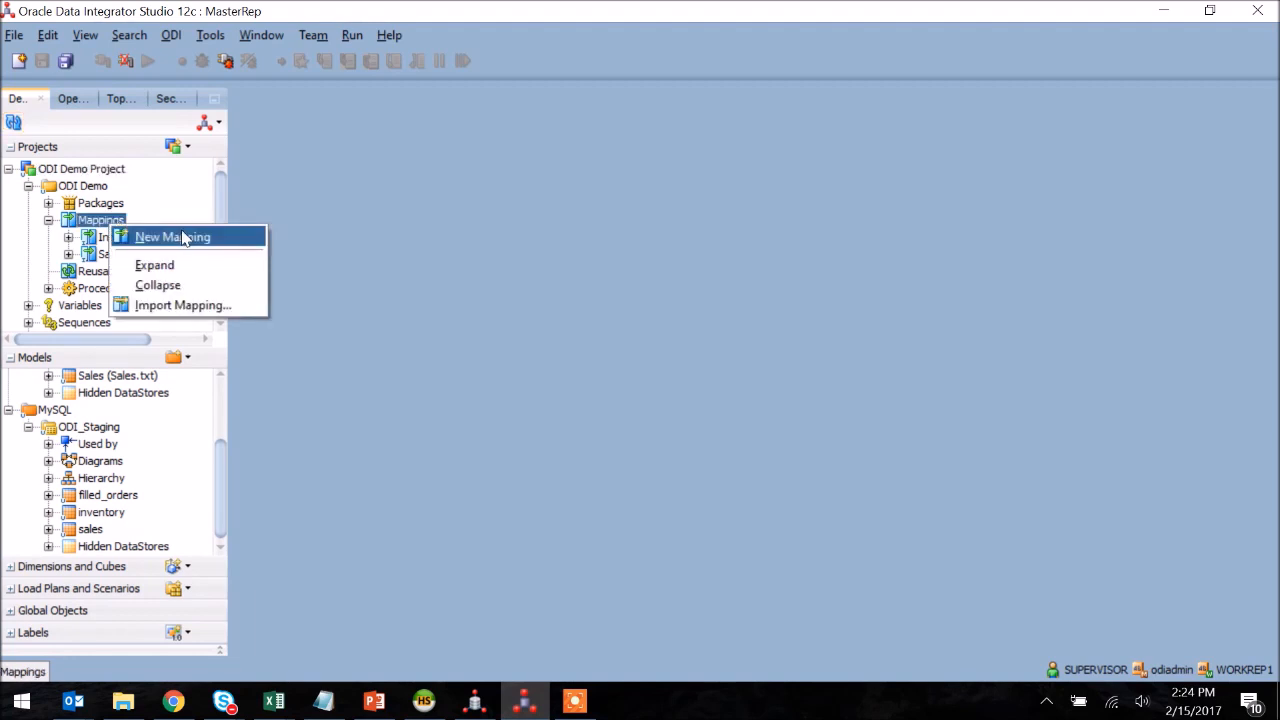
pyautogui.click(172, 236)
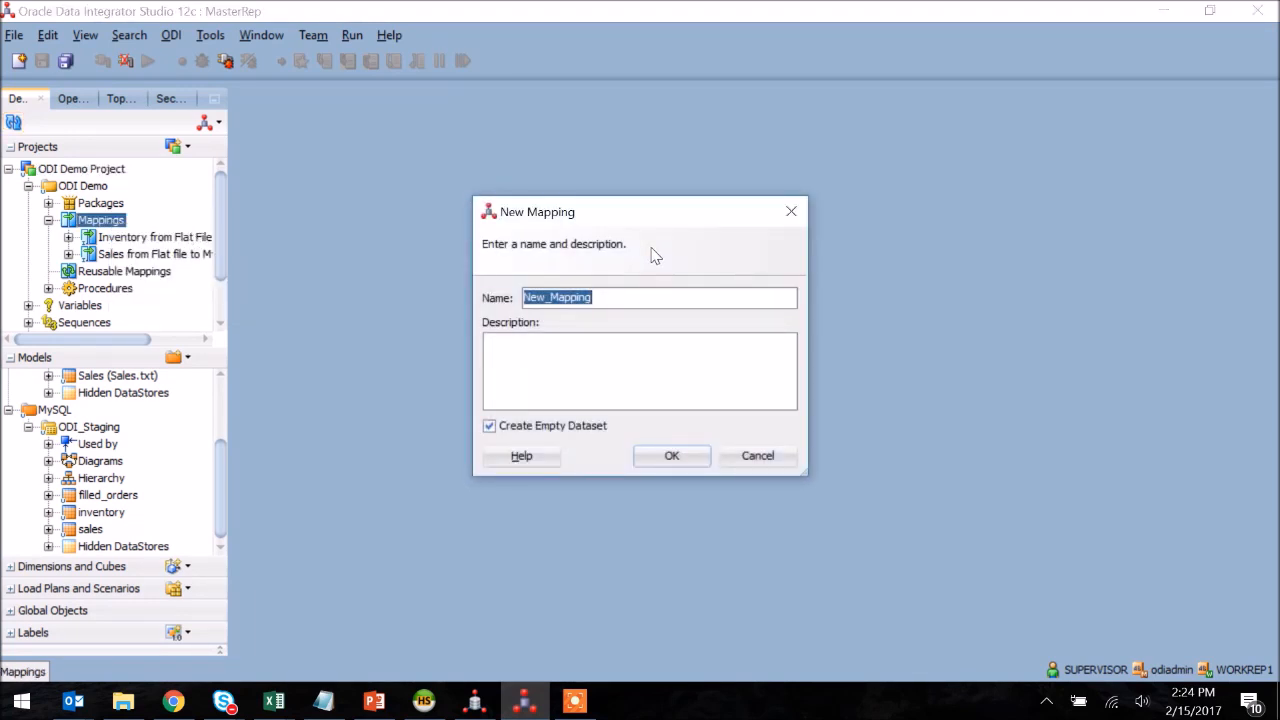
pyautogui.write('Map 1')
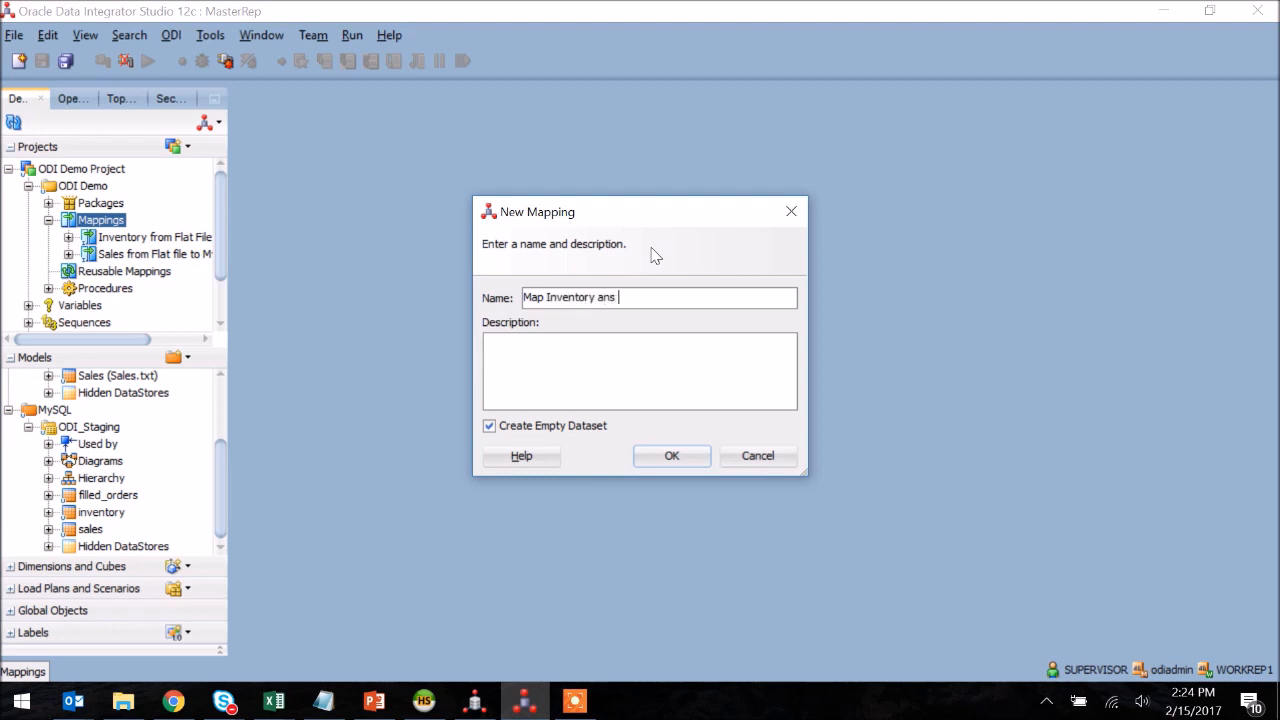
pyautogui.write('d Sales to')
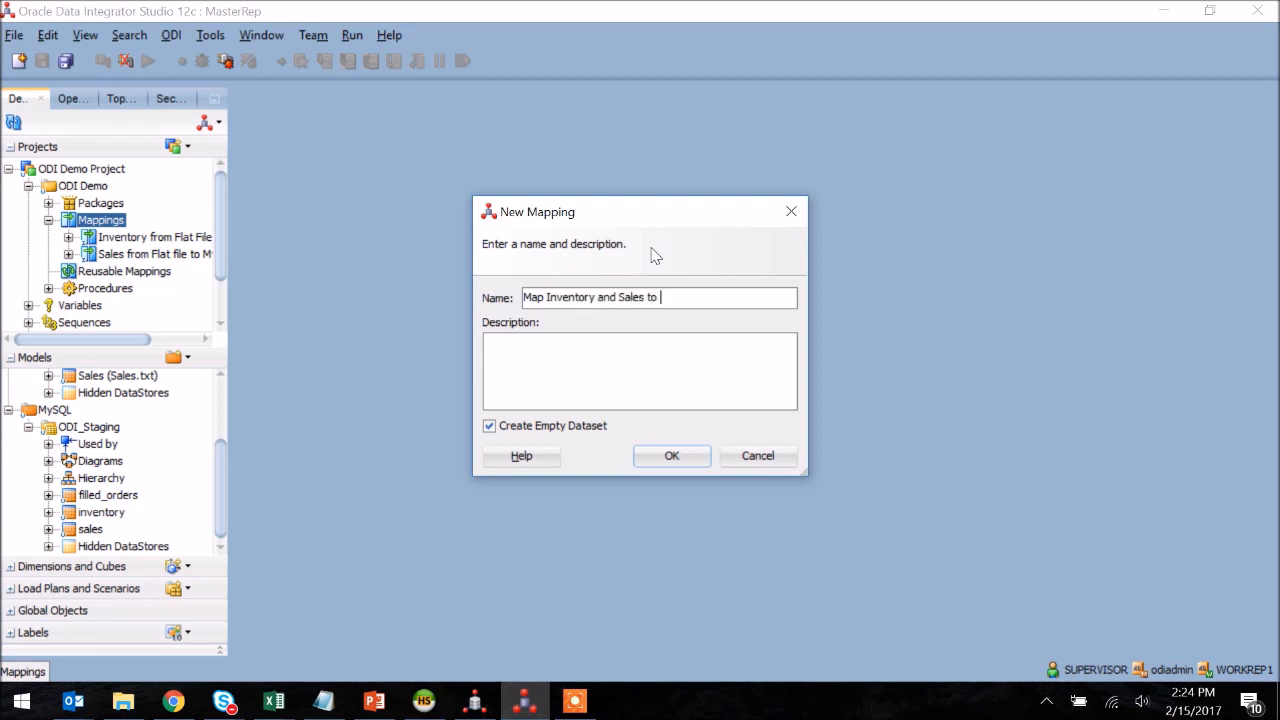
pyautogui.write('Filled Orders')
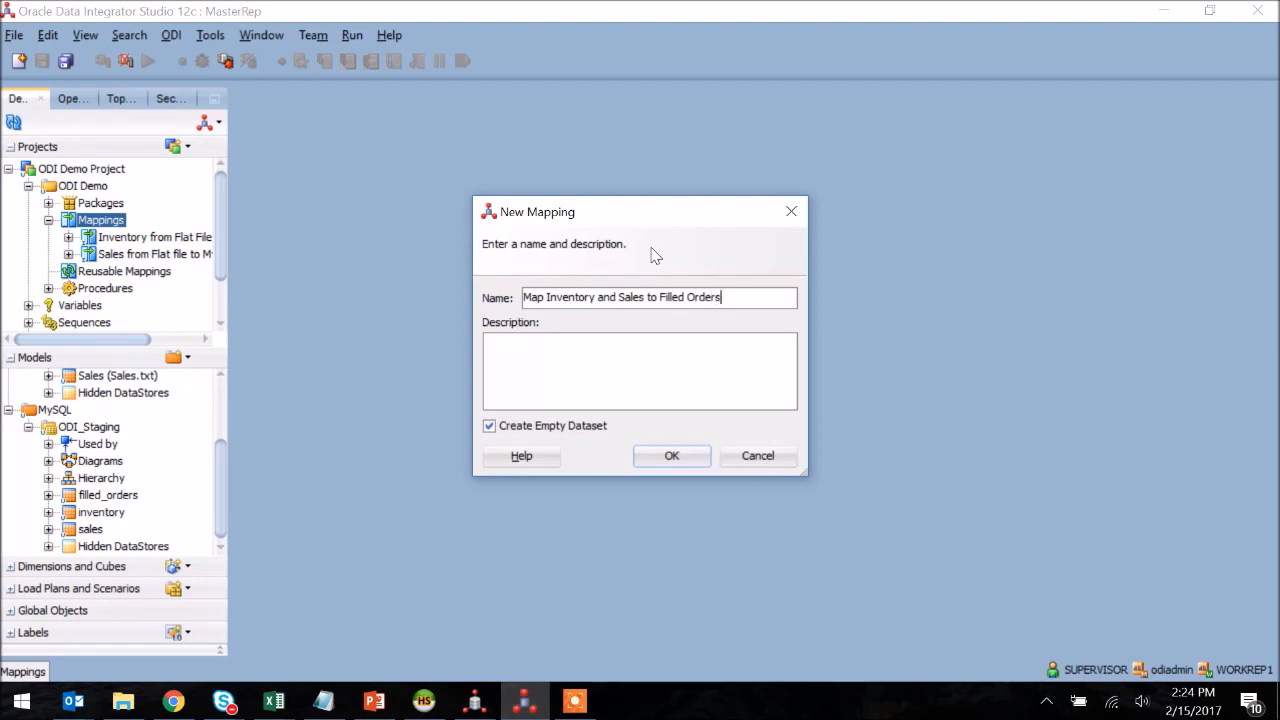
pyautogui.click(672, 456)
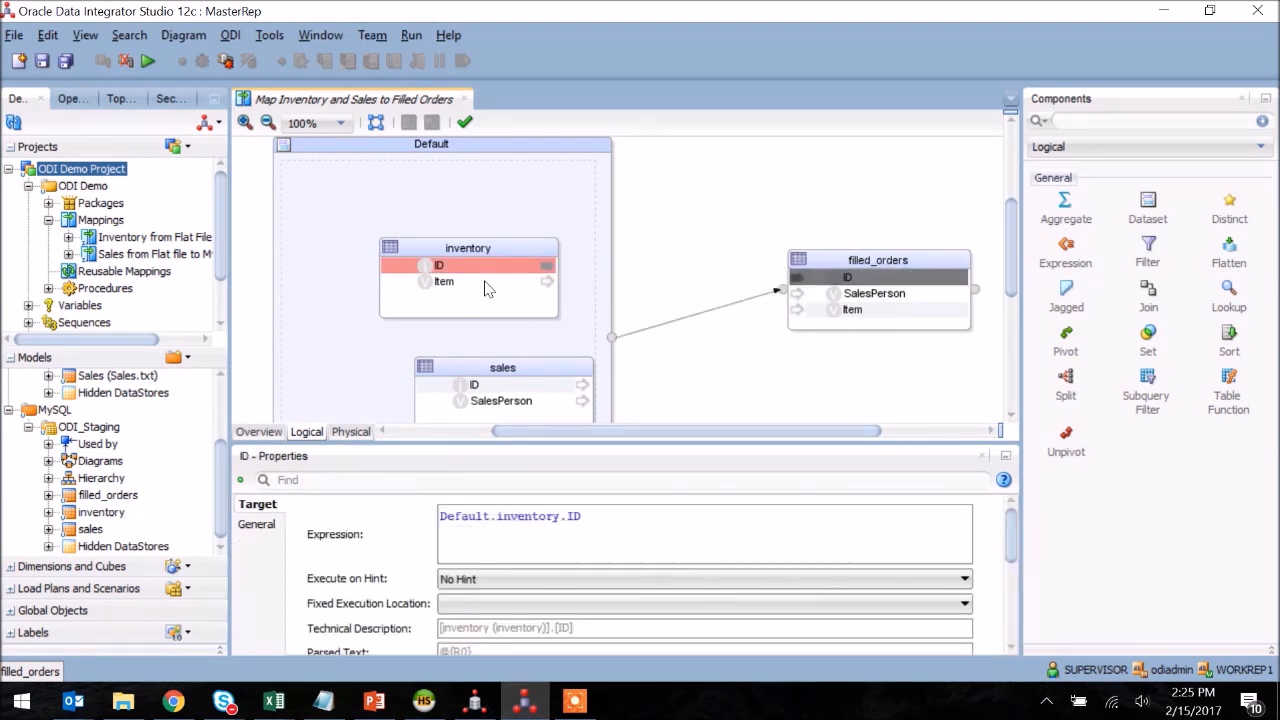
# Check the ID and SalesPerson mappings, join inventory and sales on ID, and view the physical design.
pyautogui.click(444, 280)
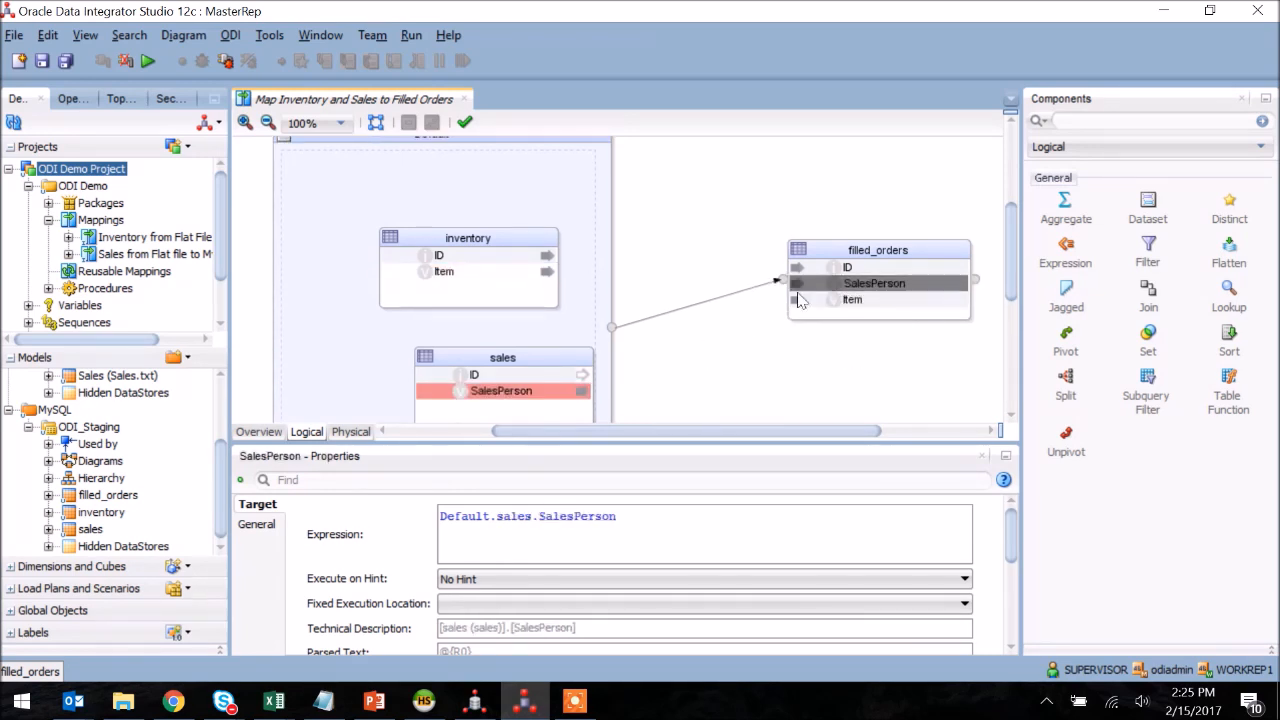
pyautogui.click(500, 390)
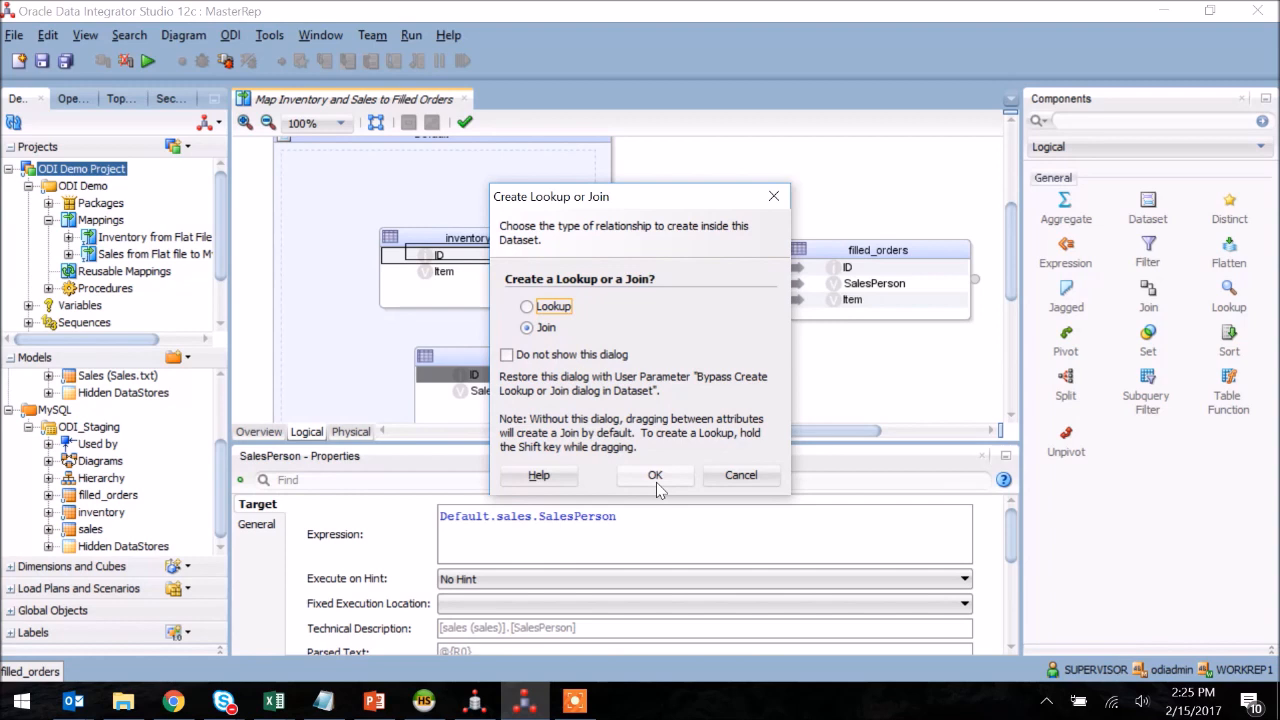
pyautogui.click(656, 476)
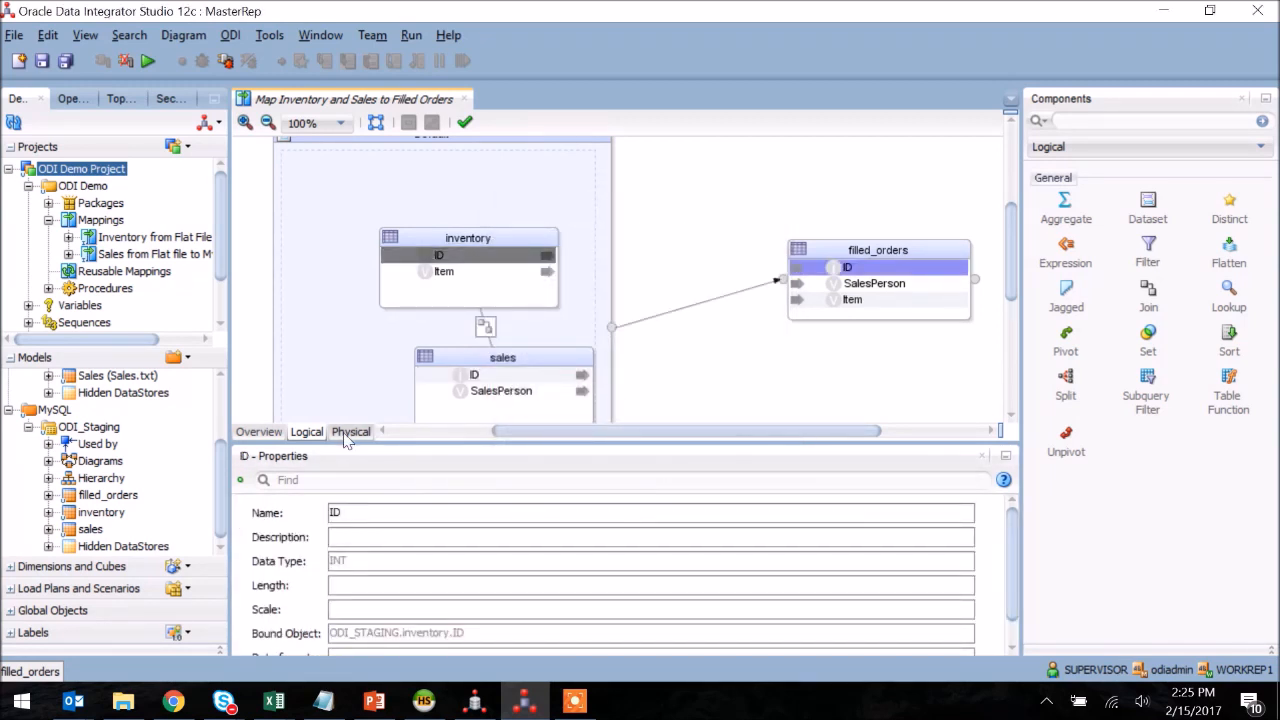
pyautogui.click(350, 432)
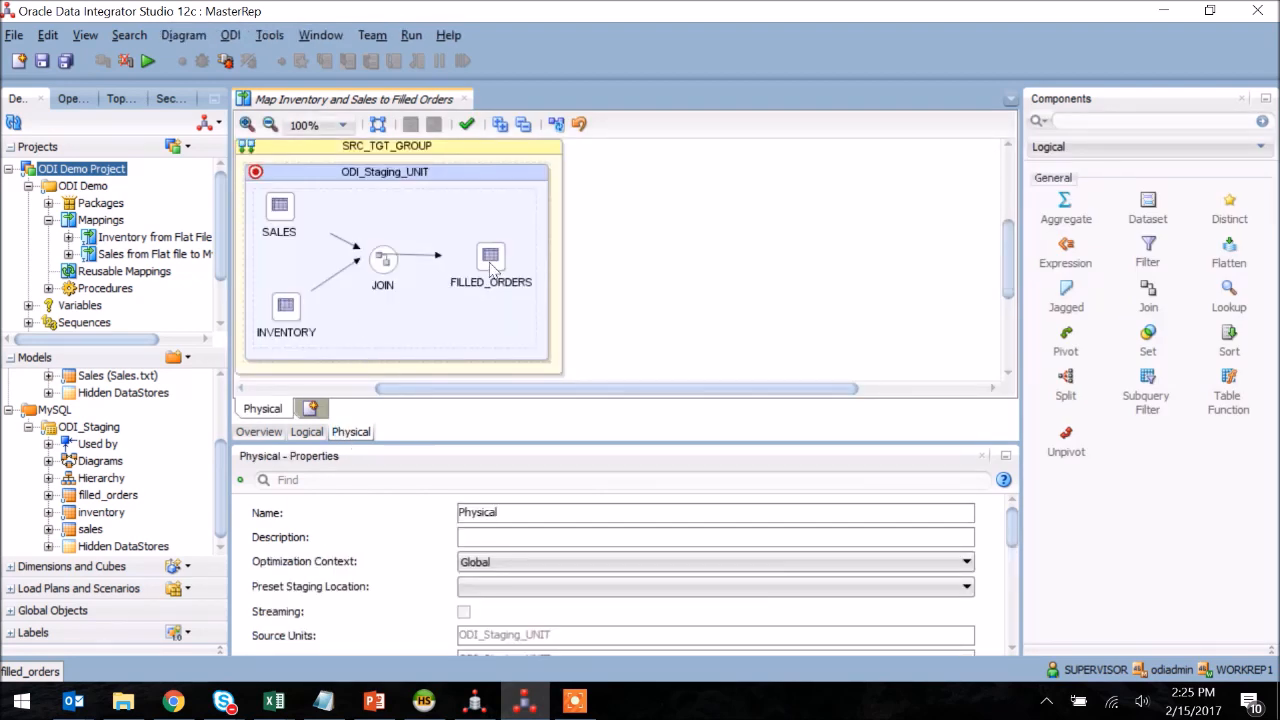
# Set TRUNCATE_TARGET_TABLE to True on the FILLED_ORDERS target's Integration Knowledge Module options.
pyautogui.click(490, 258)
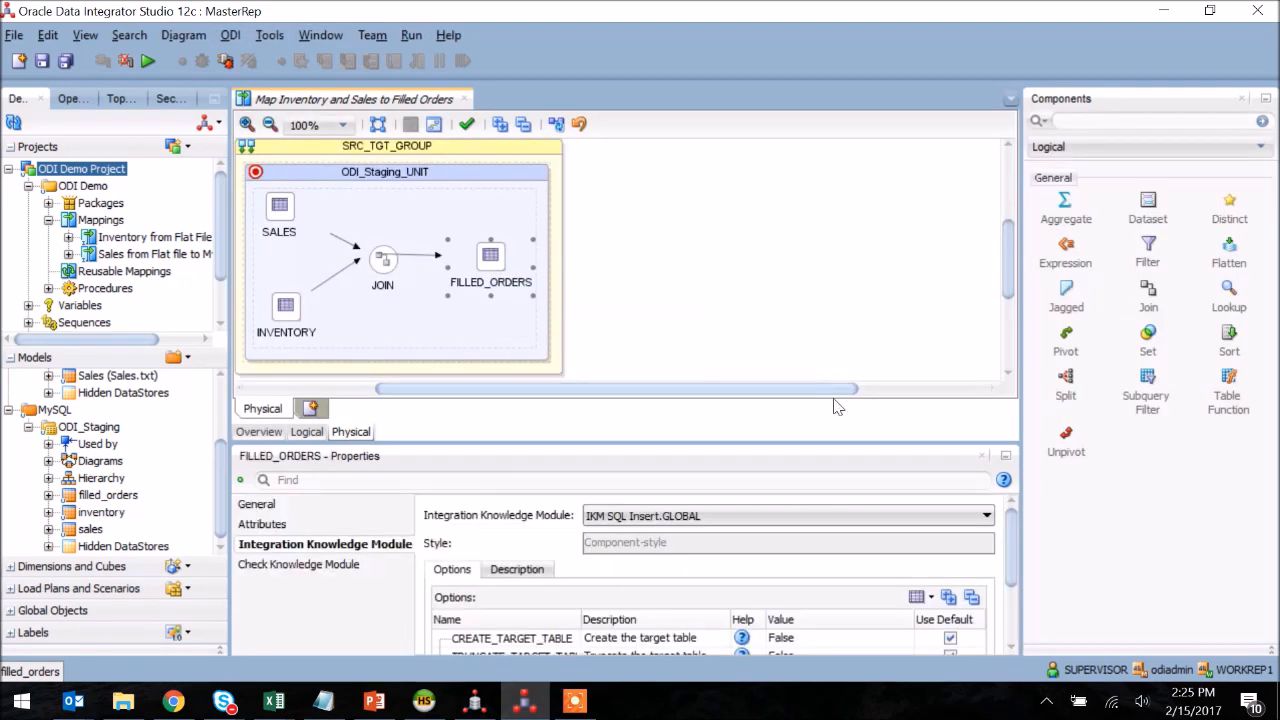
pyautogui.scroll(-3)
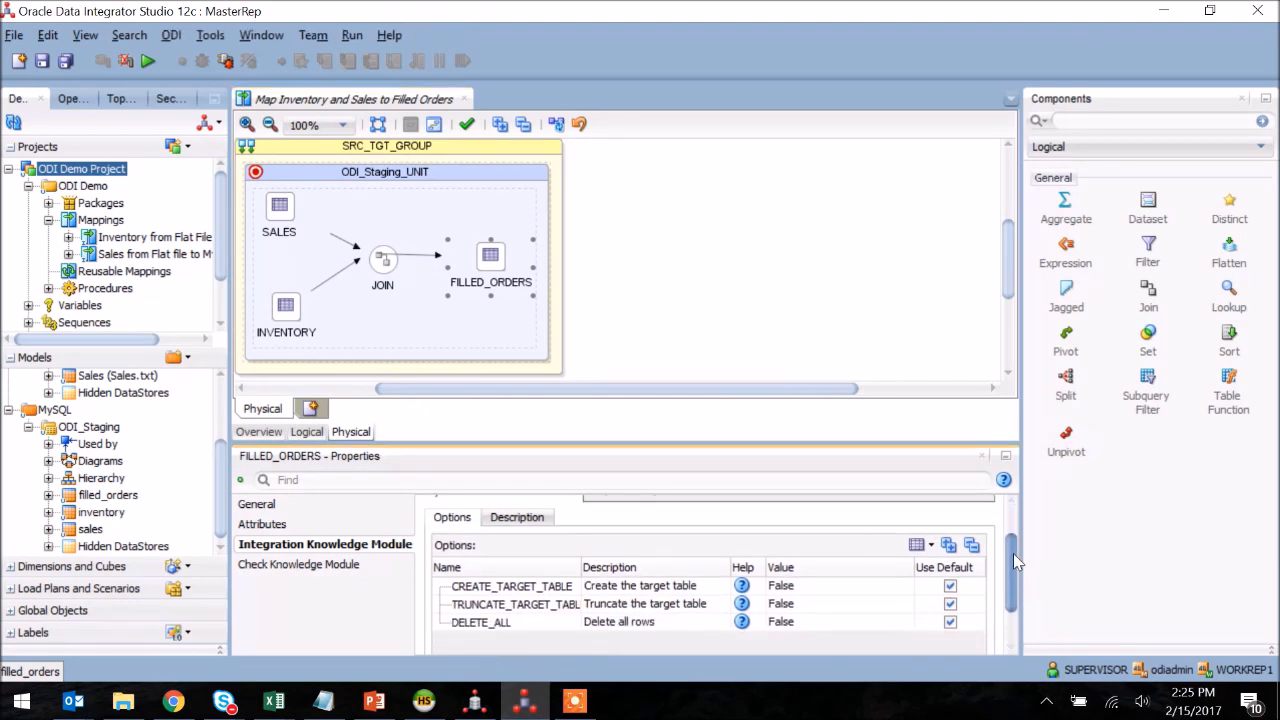
pyautogui.click(516, 578)
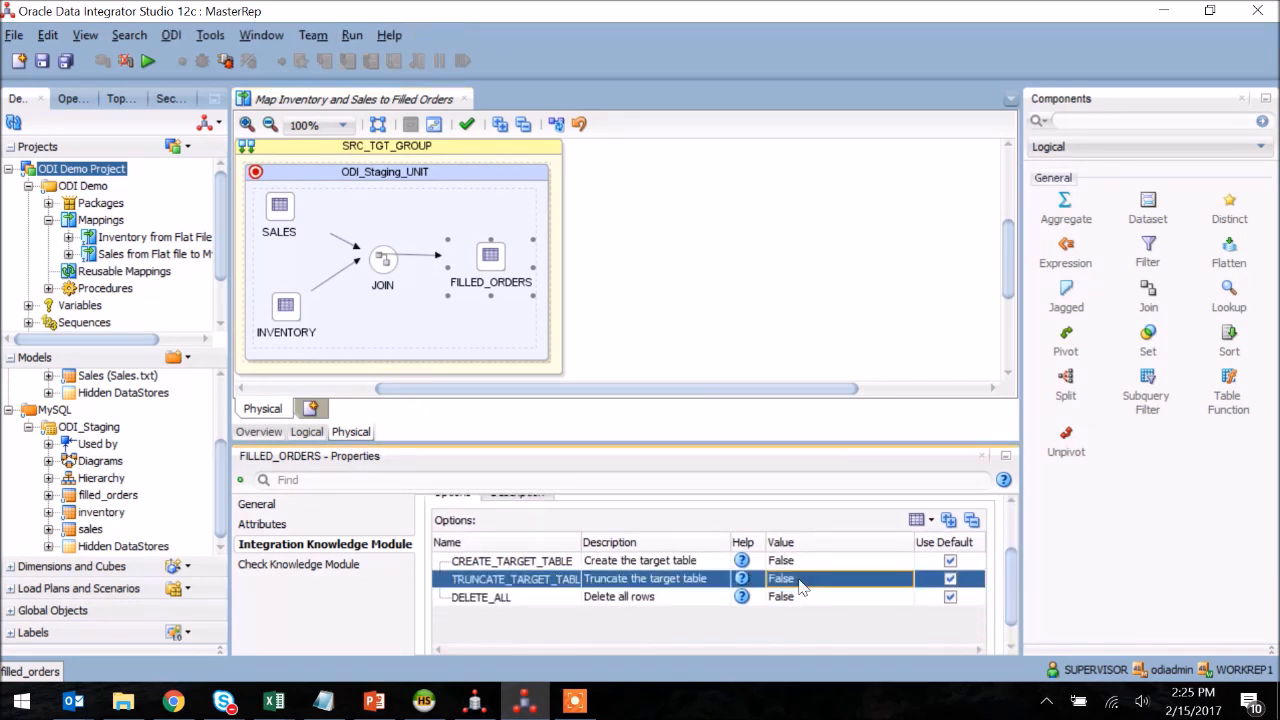
pyautogui.click(838, 578)
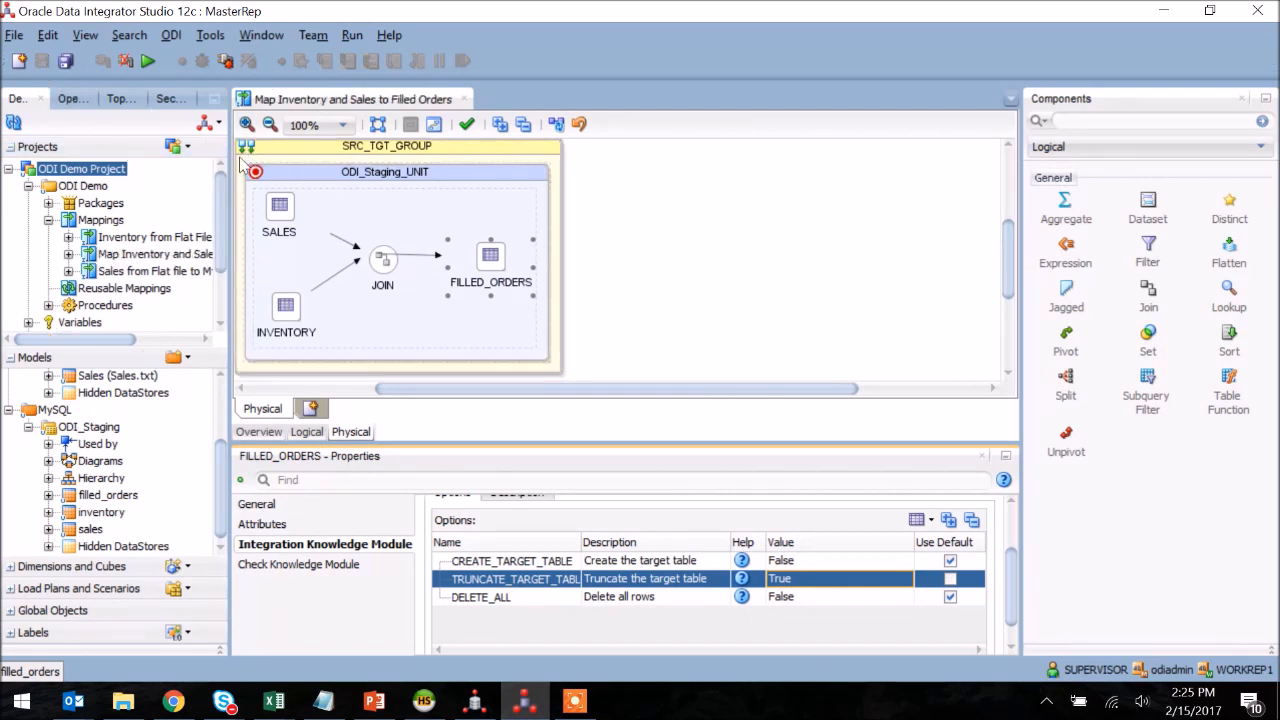
pyautogui.moveTo(148, 60)
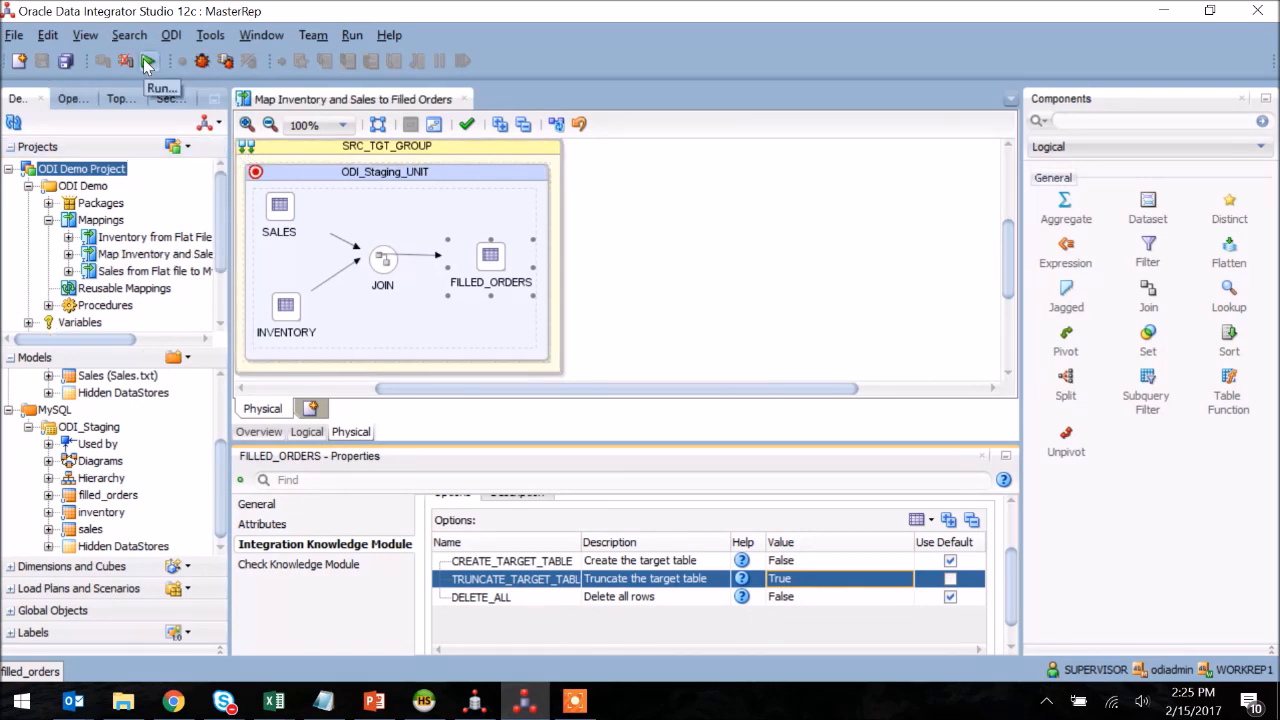
# Execute the mapping with Global context and inspect session 5, confirming Done with 4 inserts.
pyautogui.click(148, 60)
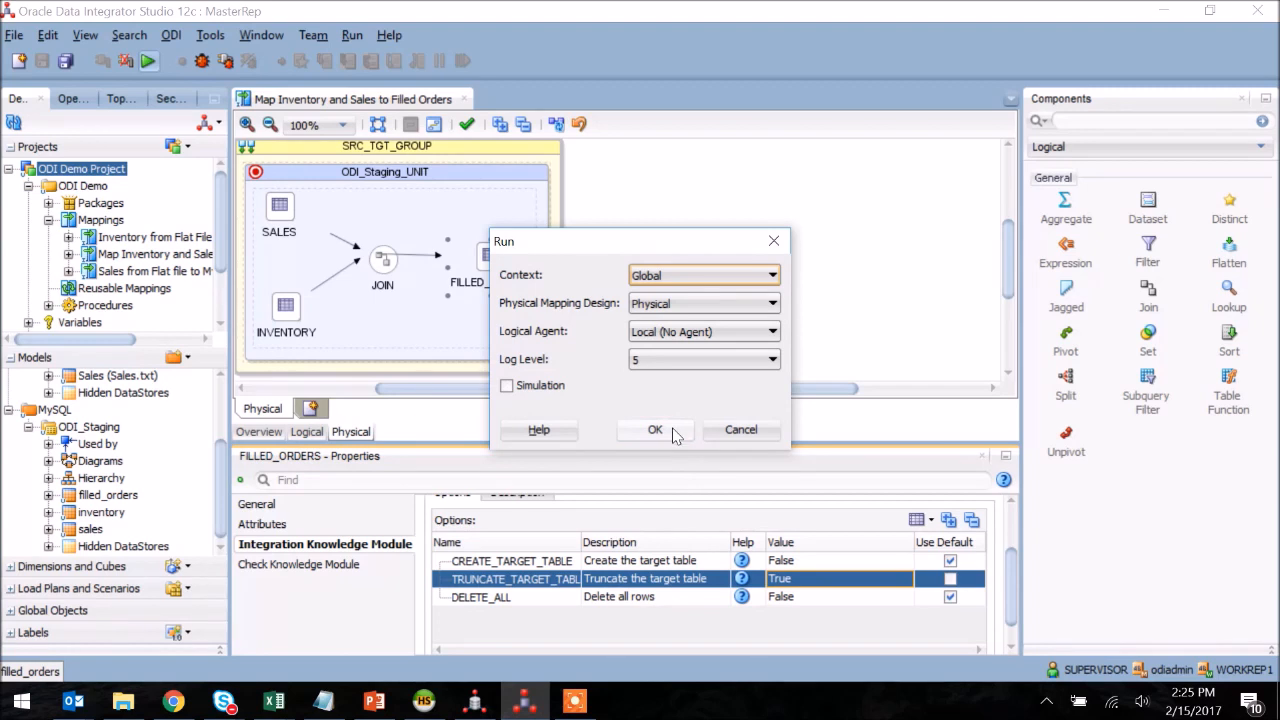
pyautogui.click(656, 428)
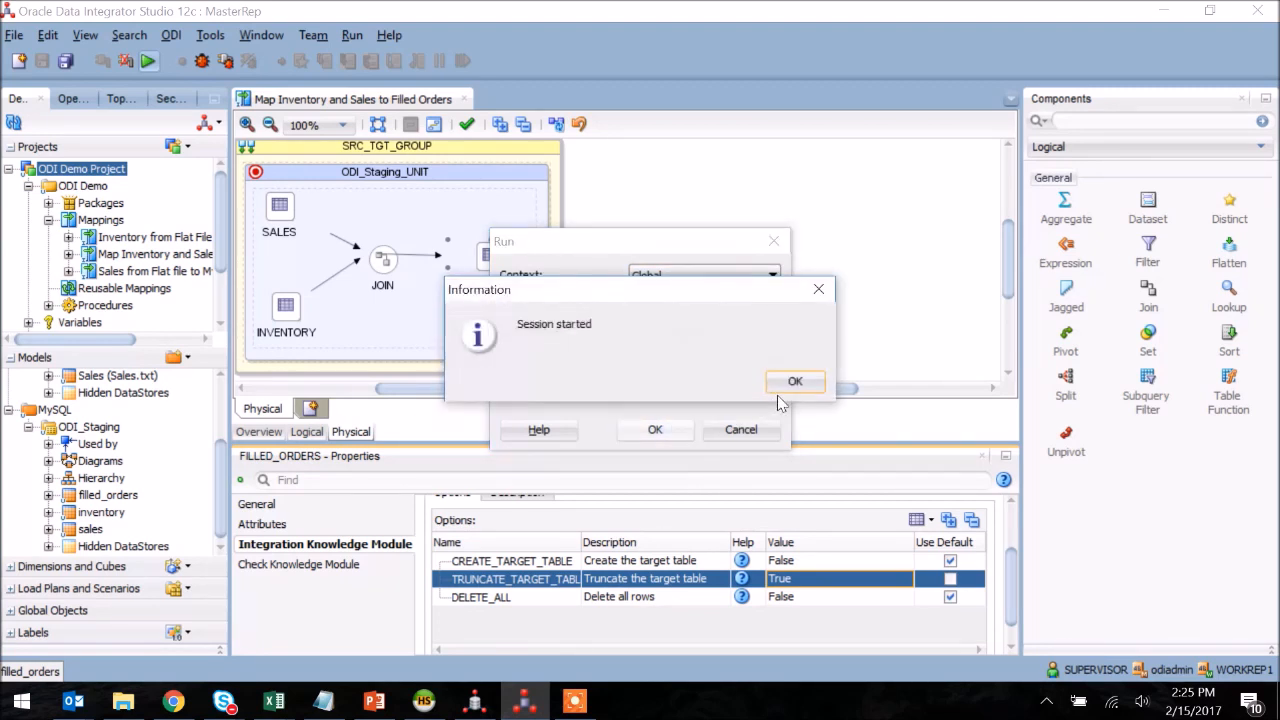
pyautogui.click(794, 380)
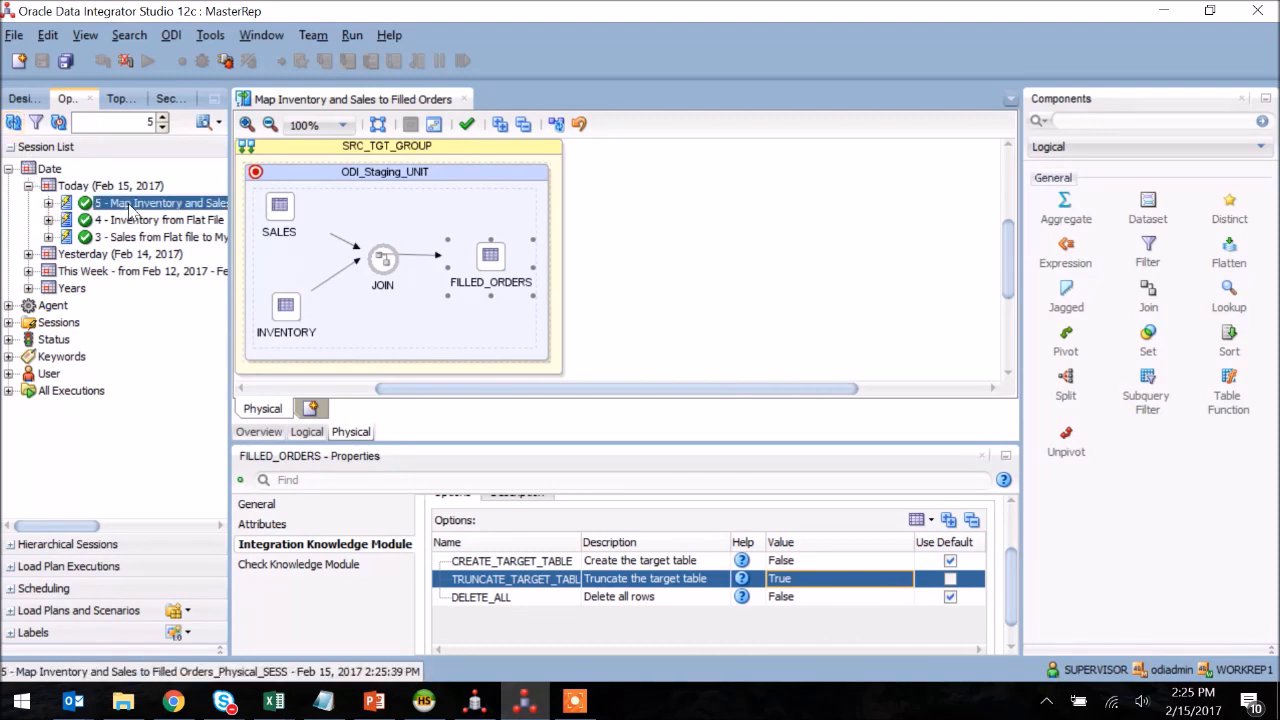
pyautogui.doubleClick(156, 202)
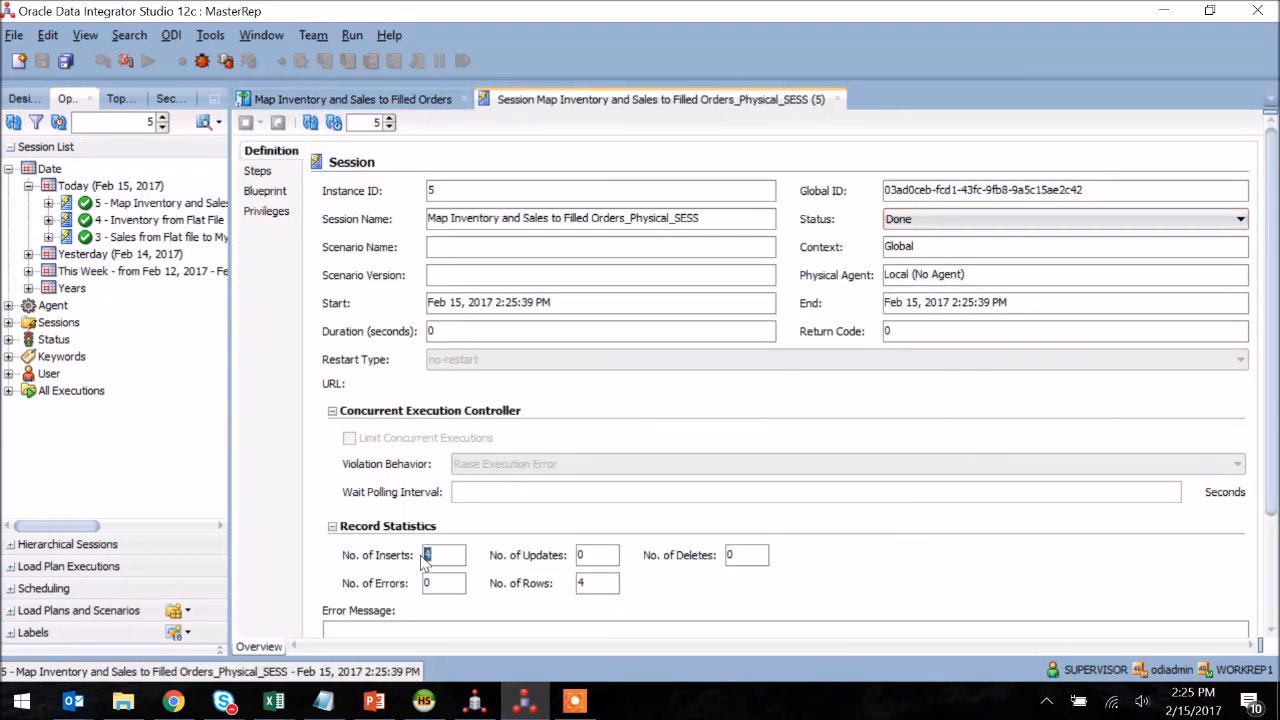
pyautogui.click(22, 98)
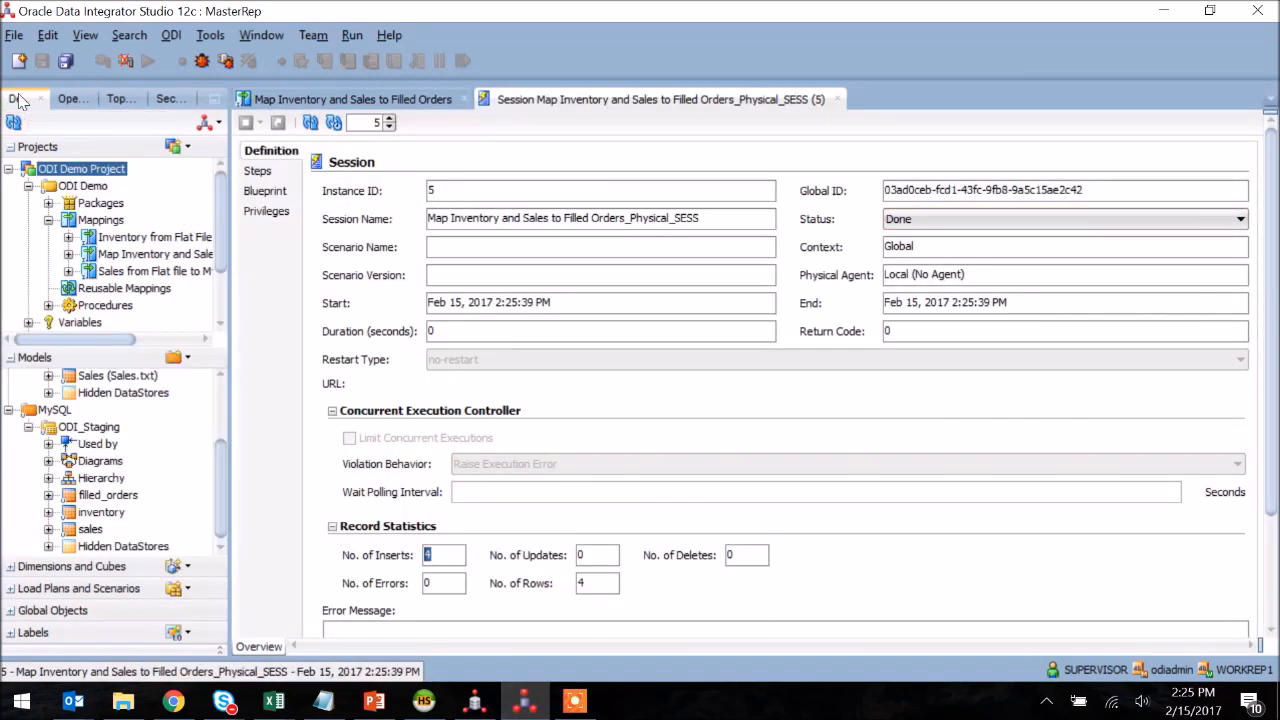
# View the filled_orders datastore's data, listing the four joined salesperson-item rows.
pyautogui.rightClick(108, 494)
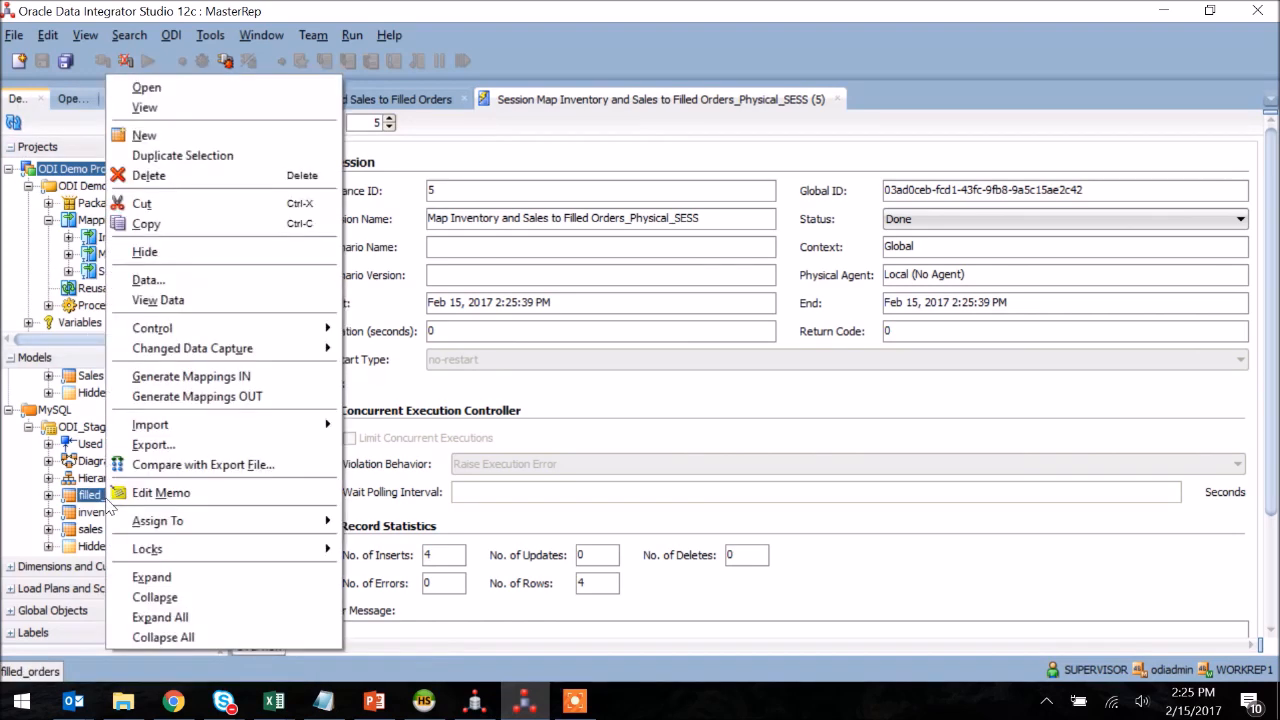
pyautogui.moveTo(148, 280)
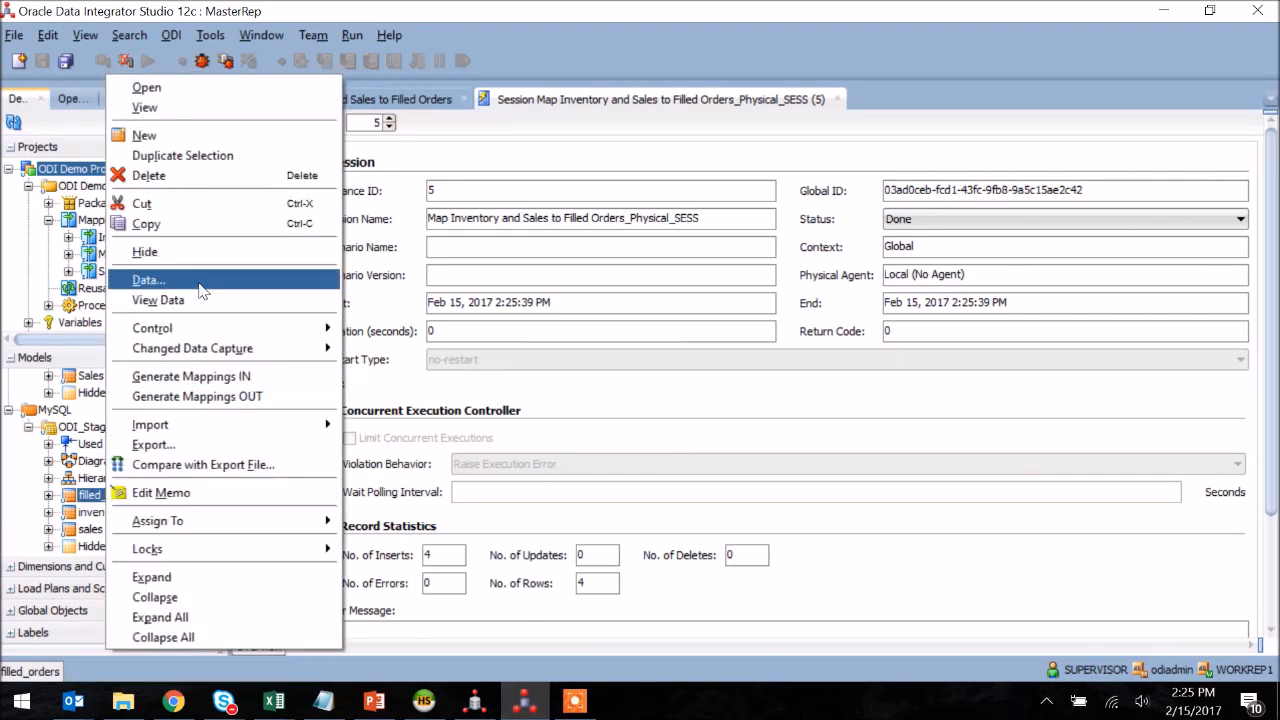
pyautogui.click(148, 280)
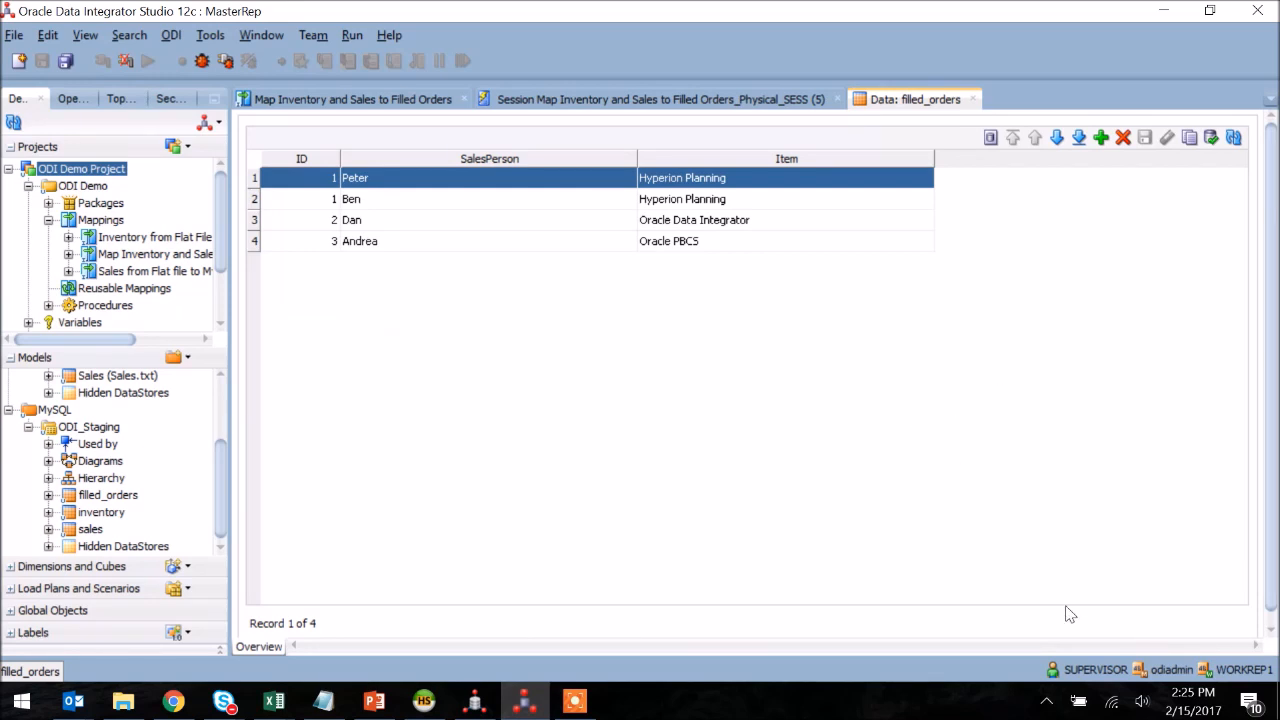
pyautogui.moveTo(660, 716)
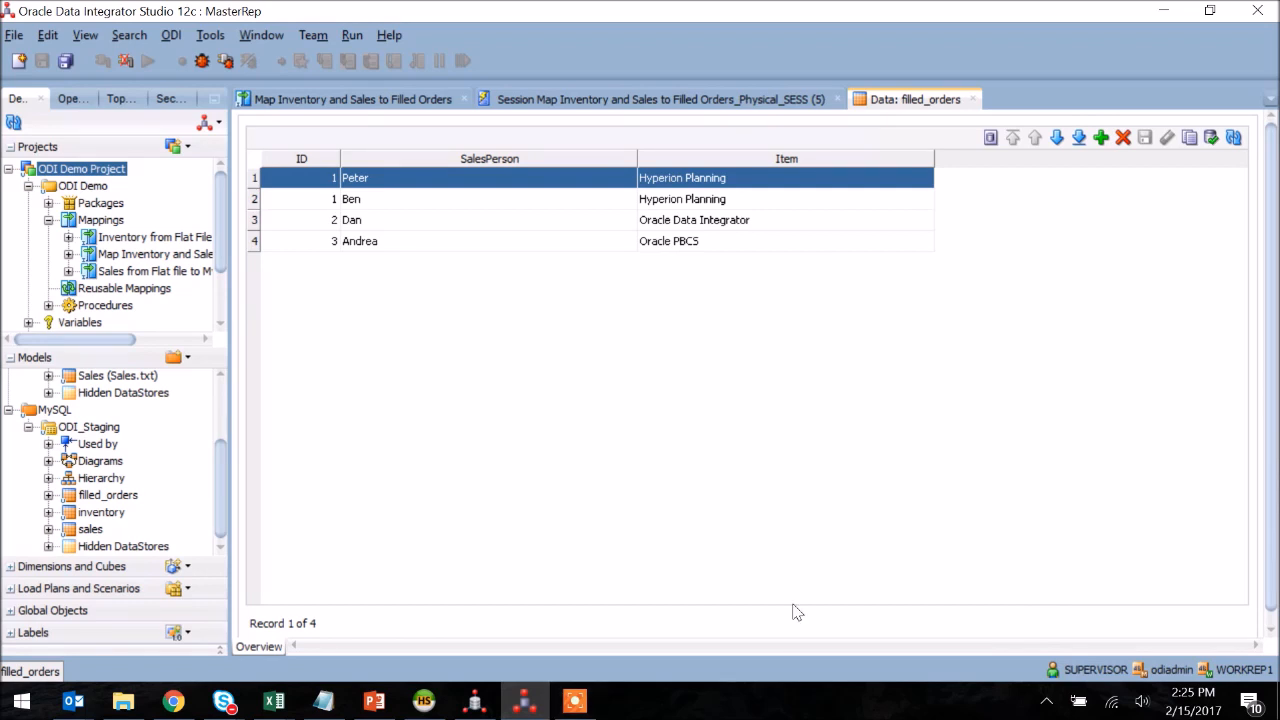
pyautogui.moveTo(908, 438)
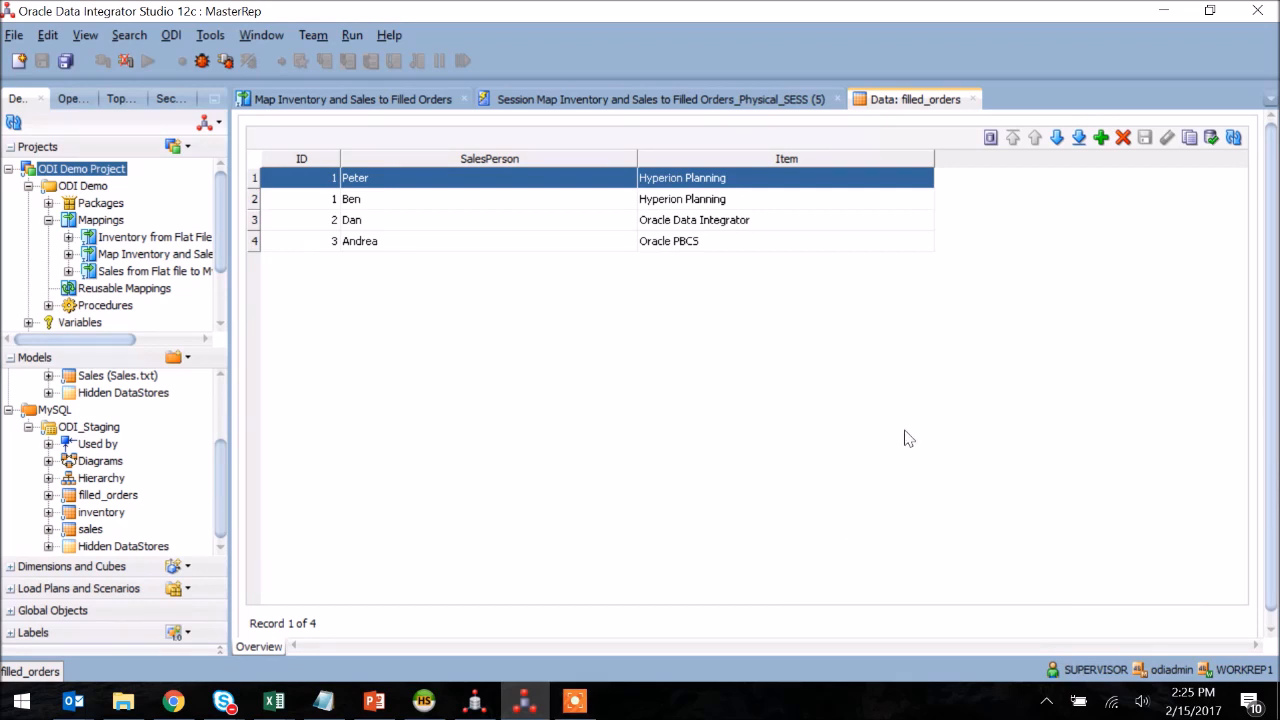